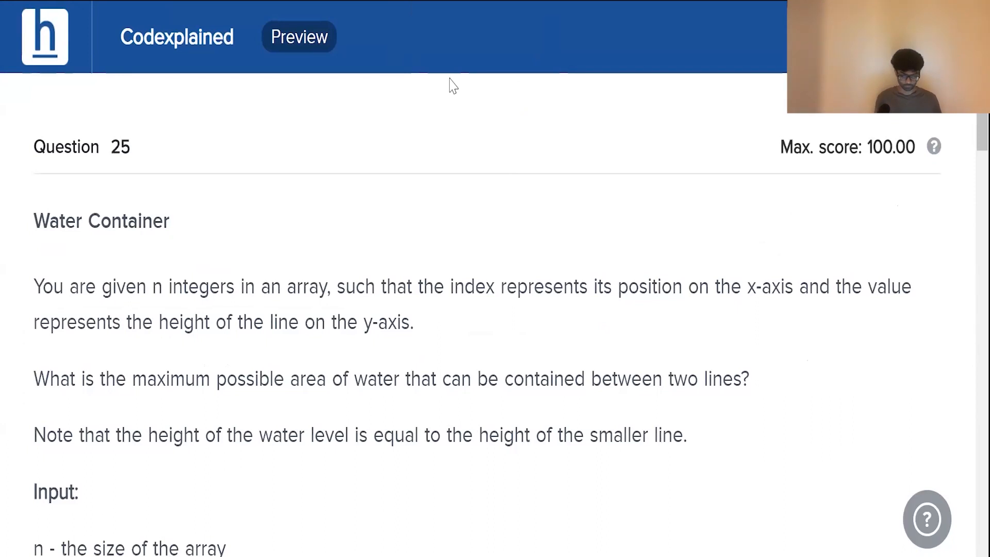
mouse_move(311, 292)
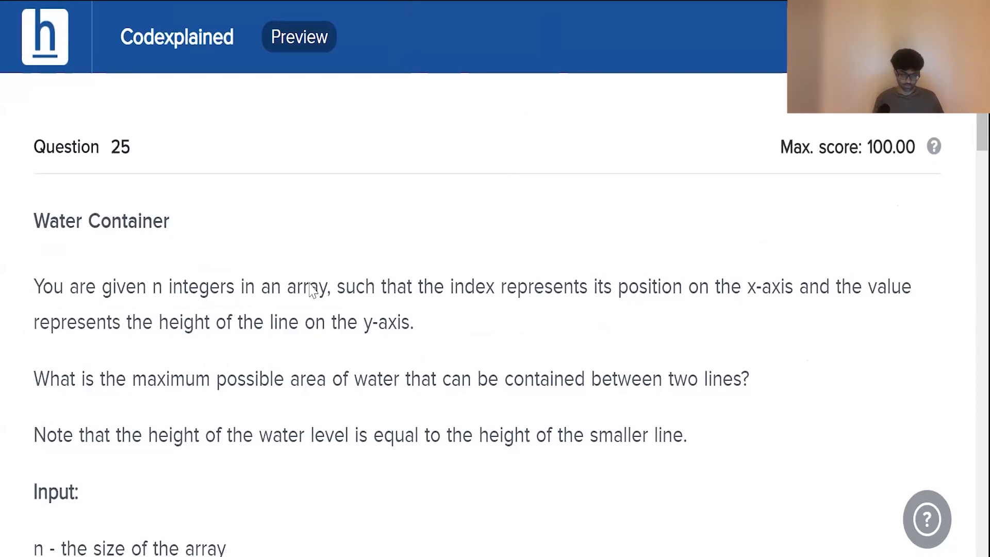
mouse_move(428, 310)
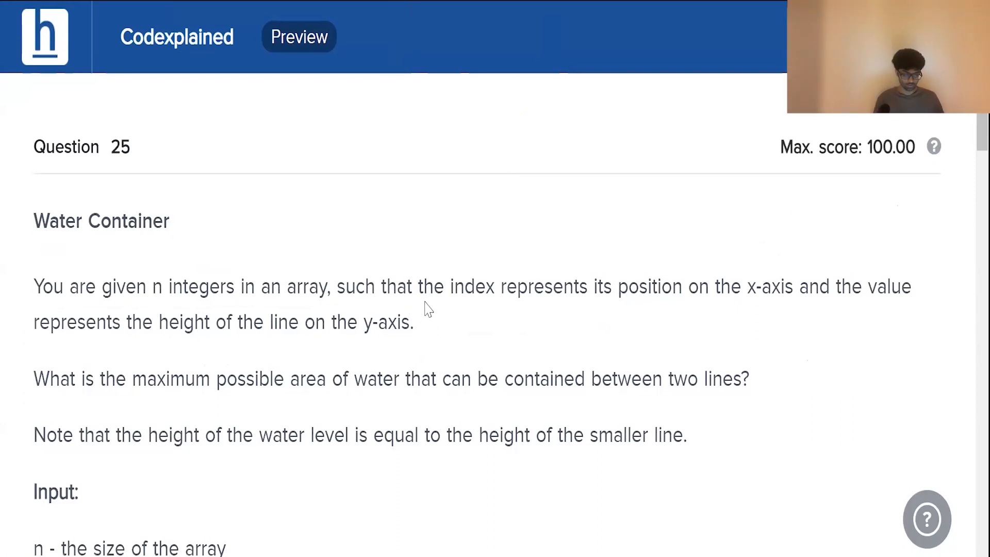
mouse_move(644, 310)
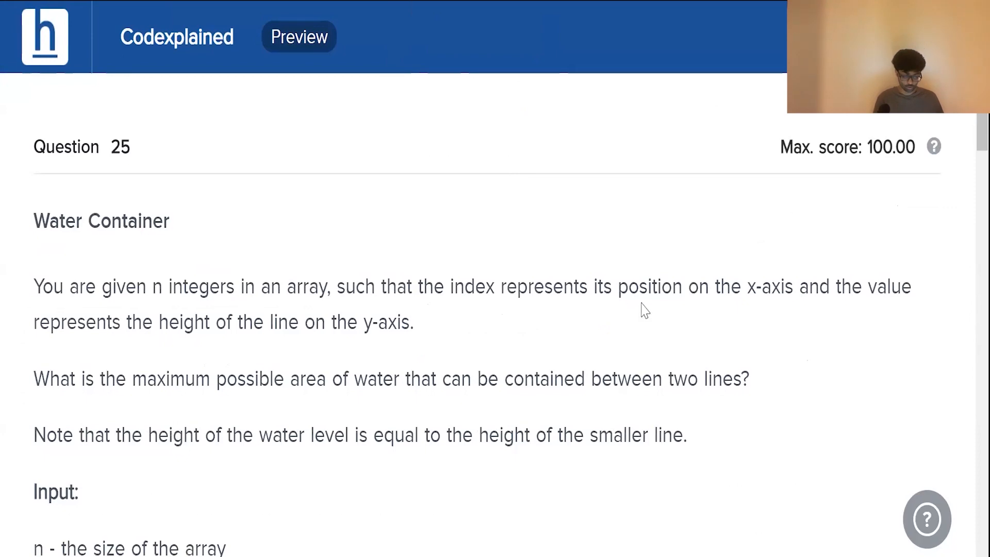
mouse_move(907, 302)
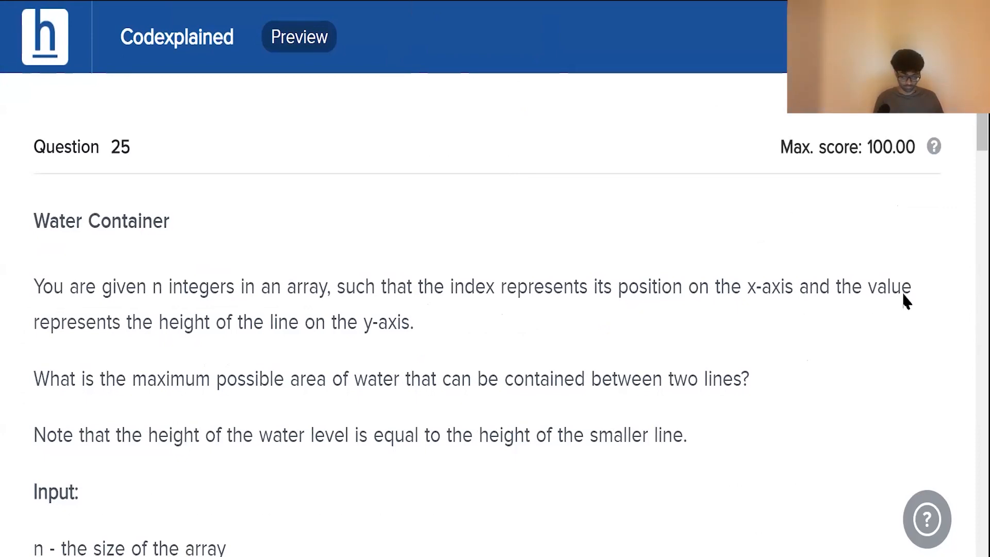
mouse_move(341, 352)
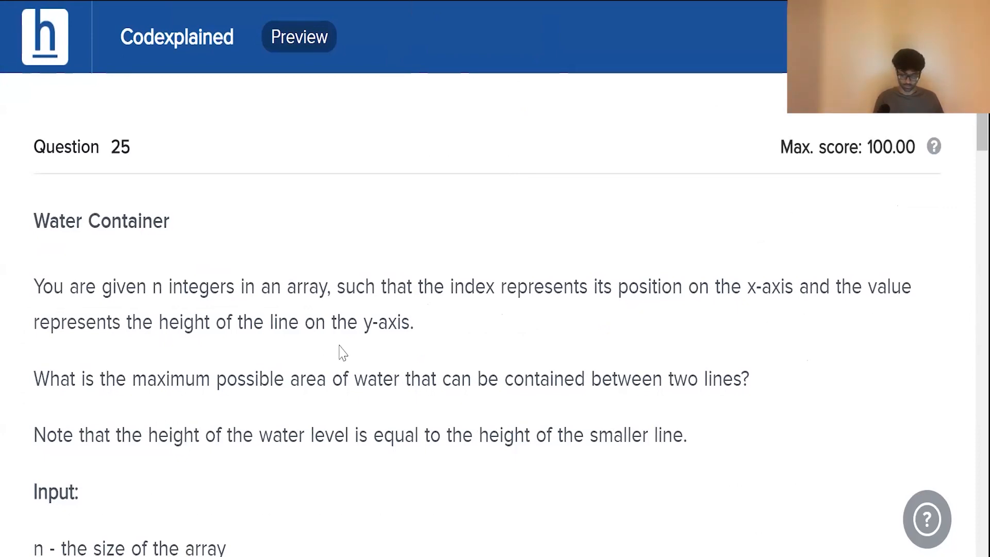
mouse_move(119, 362)
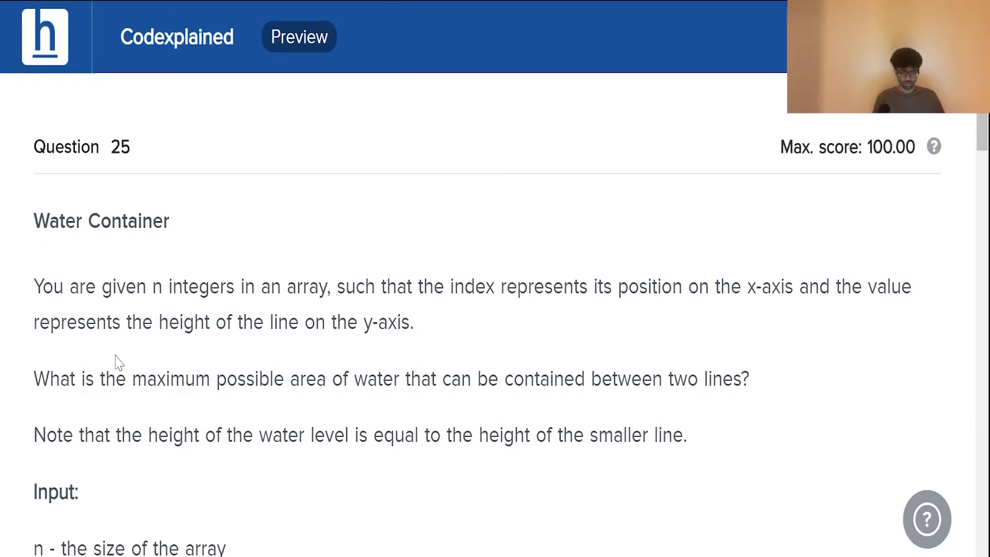
mouse_move(594, 411)
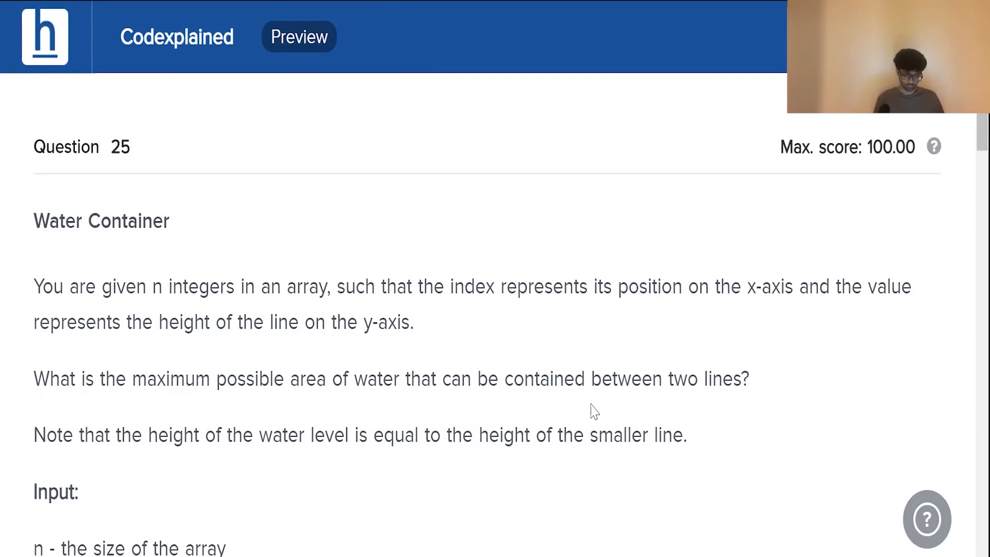
mouse_move(561, 398)
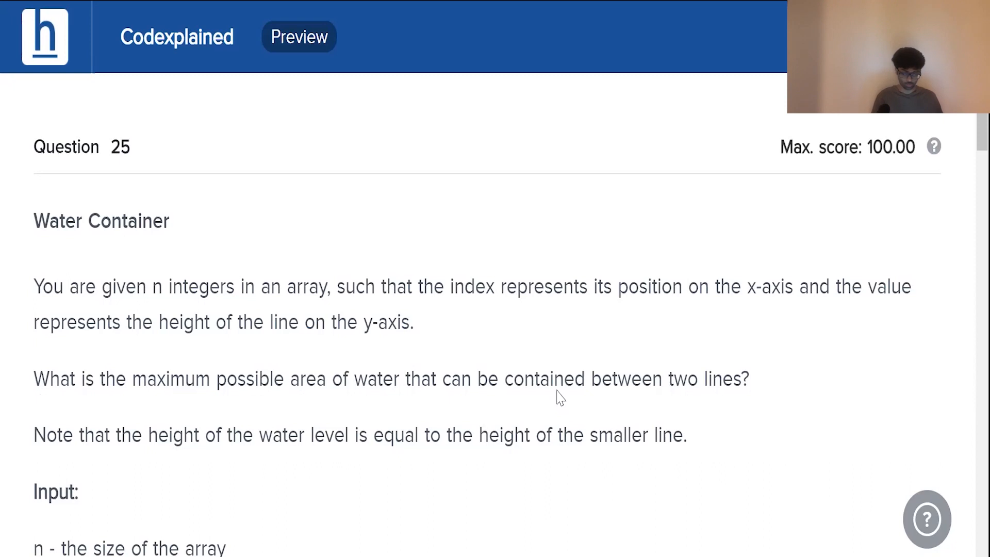
mouse_move(323, 460)
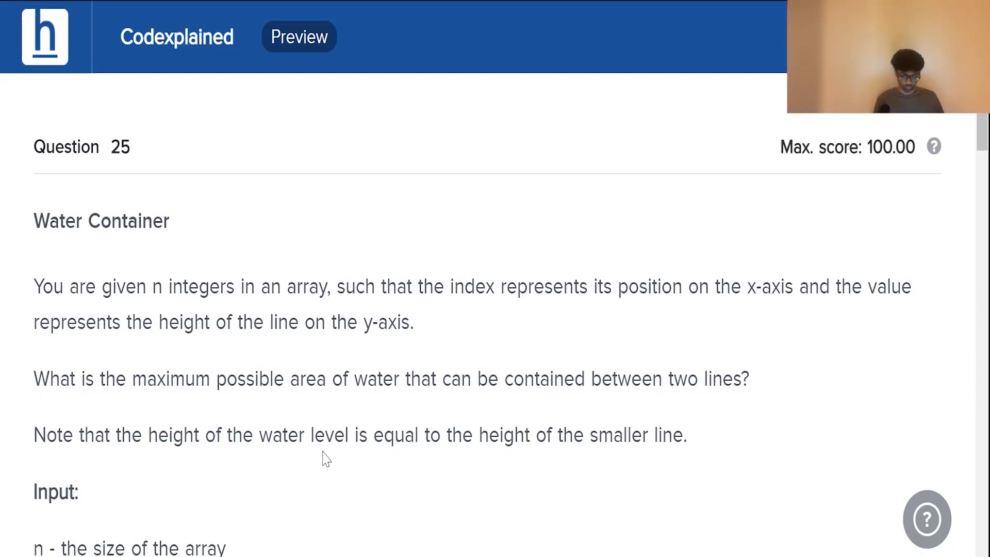
mouse_move(681, 466)
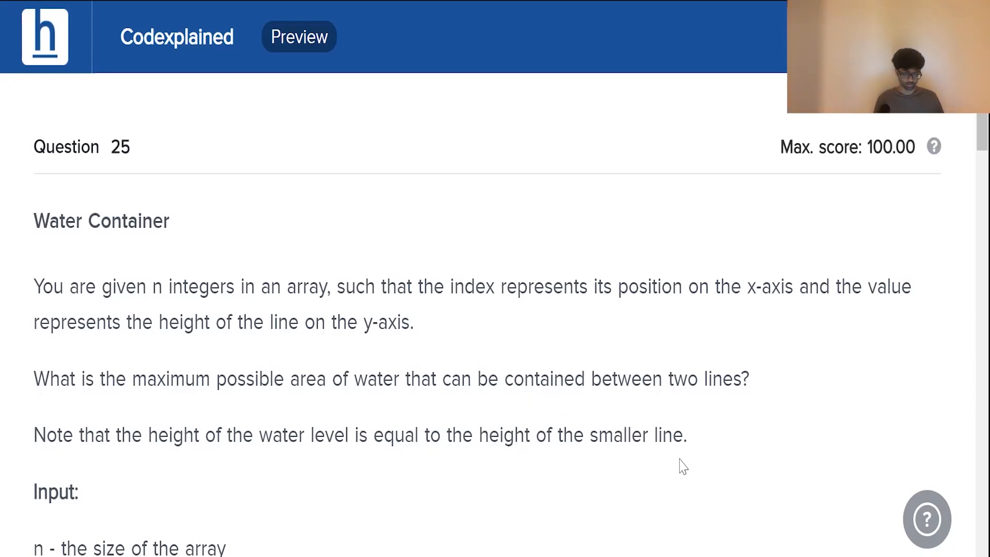
Scroll down the whiteboard to the bar graph where the held water is shaded
scroll(down, 3)
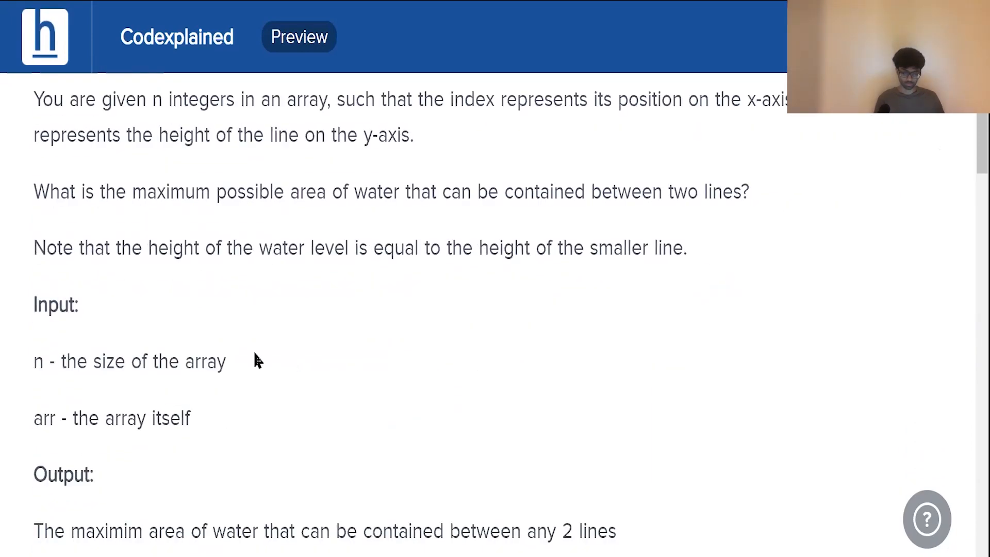
mouse_move(122, 332)
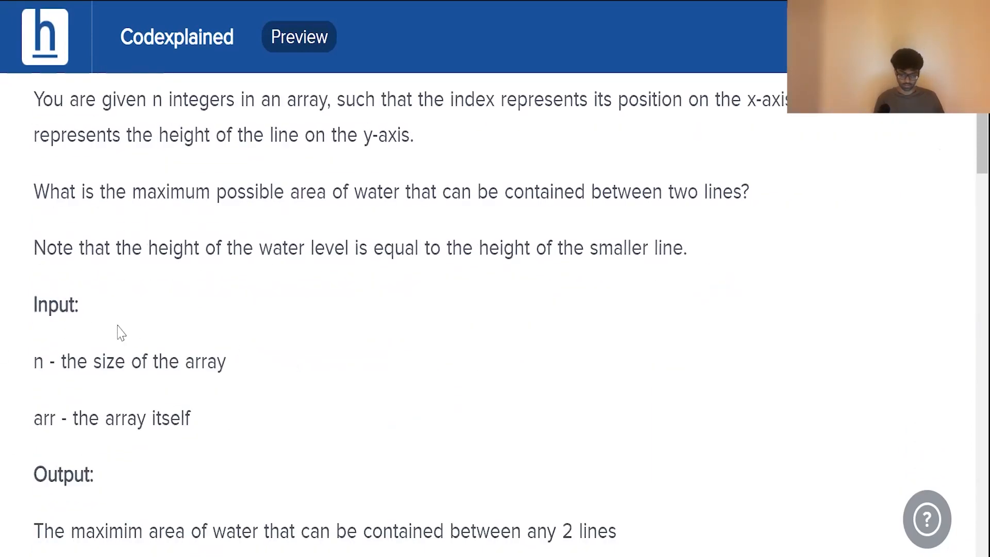
mouse_move(128, 369)
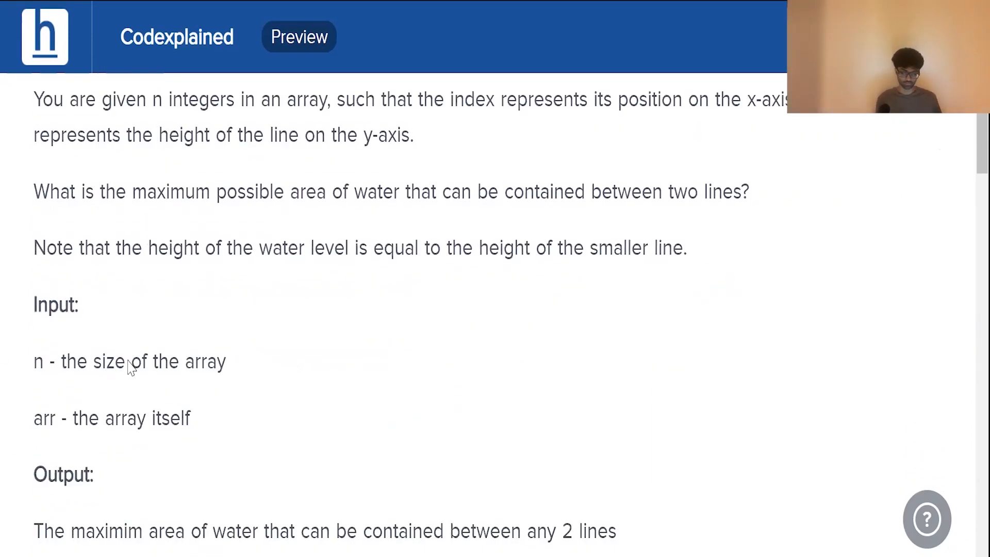
mouse_move(198, 362)
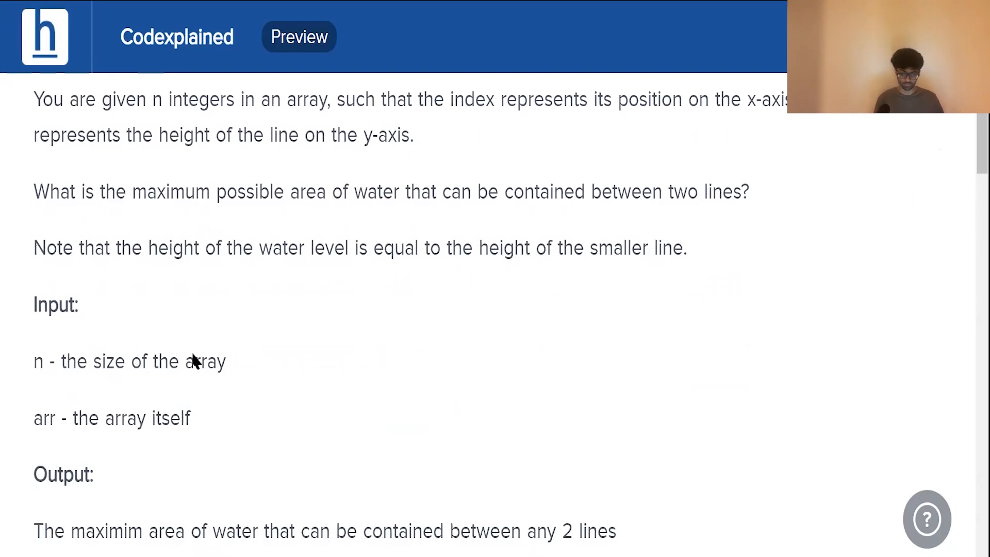
scroll(down, 3)
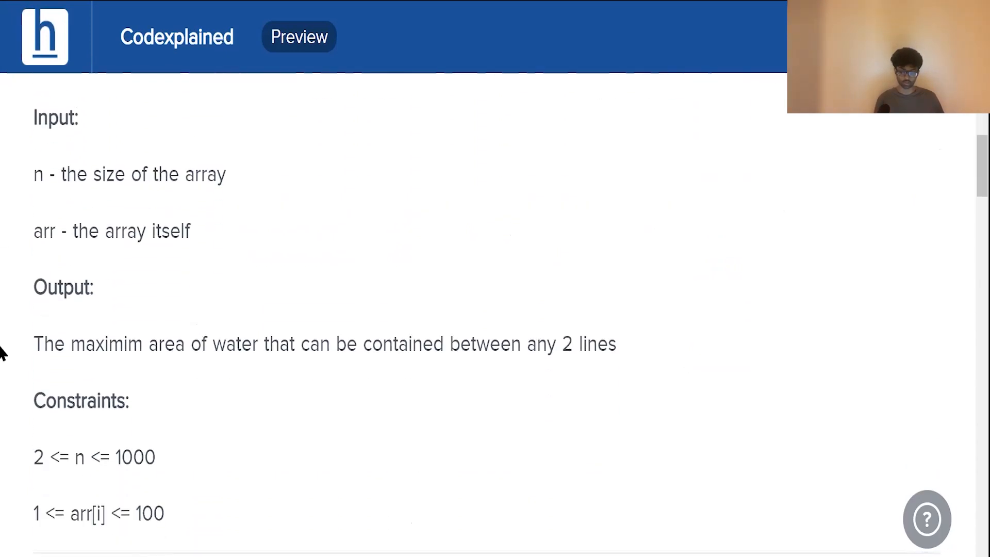
scroll(down, 3)
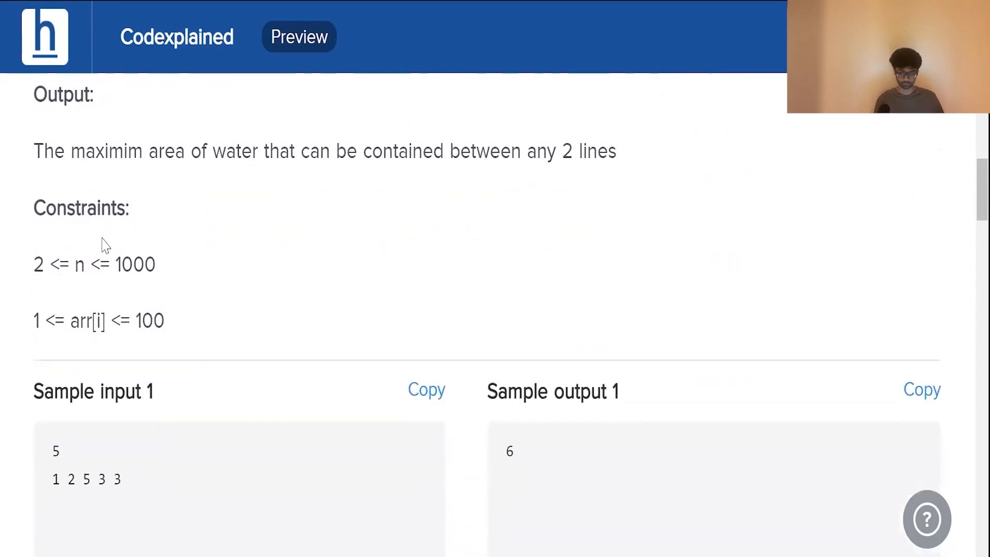
scroll(down, 3)
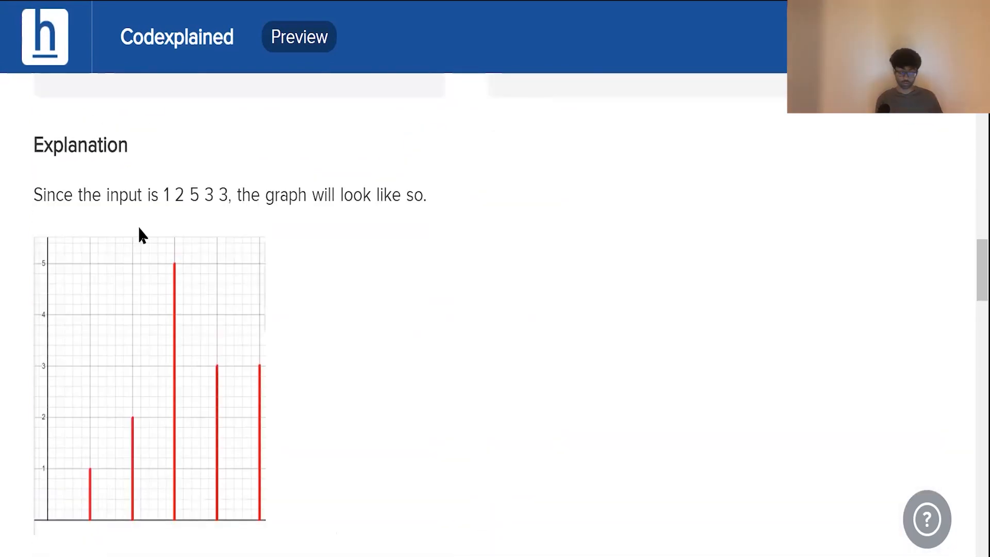
mouse_move(194, 285)
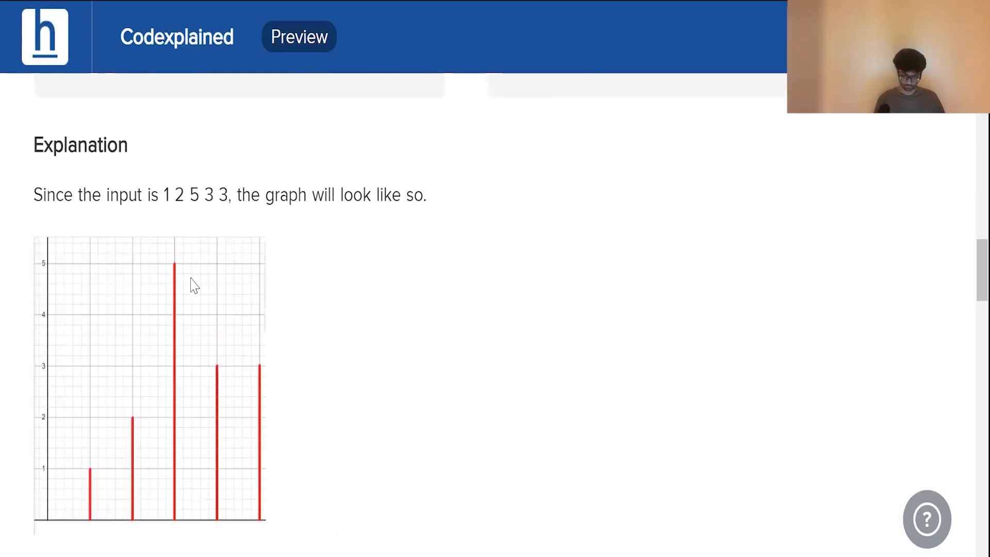
scroll(down, 3)
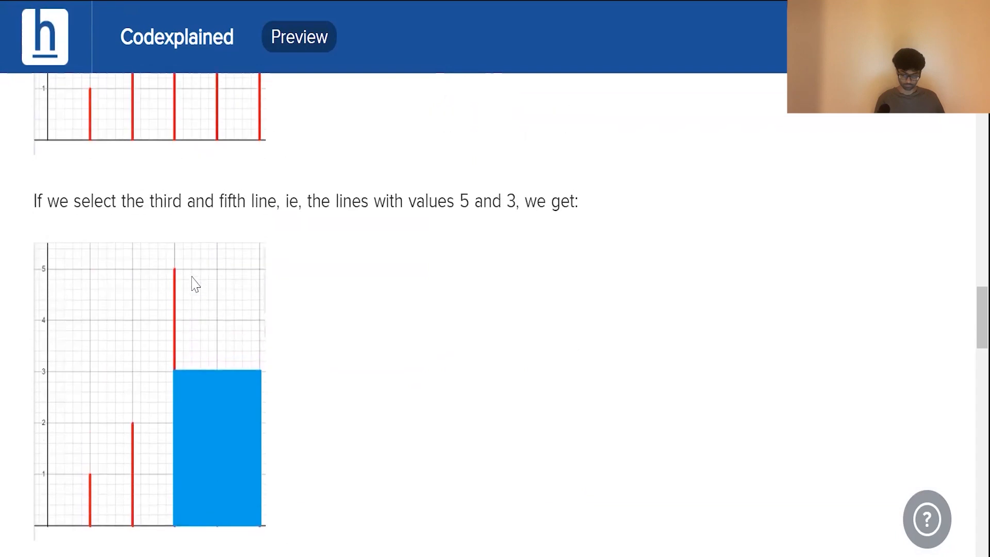
scroll(down, 3)
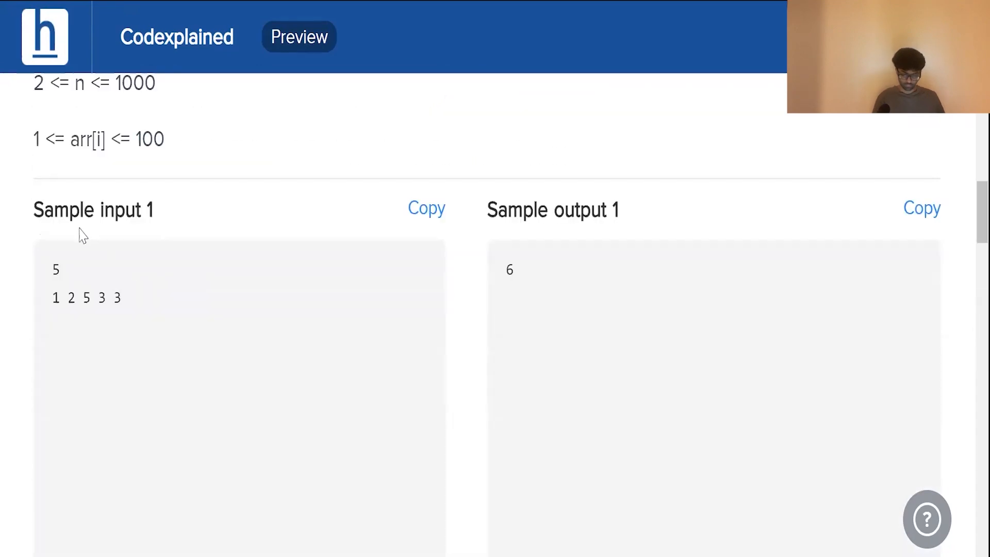
mouse_move(52, 272)
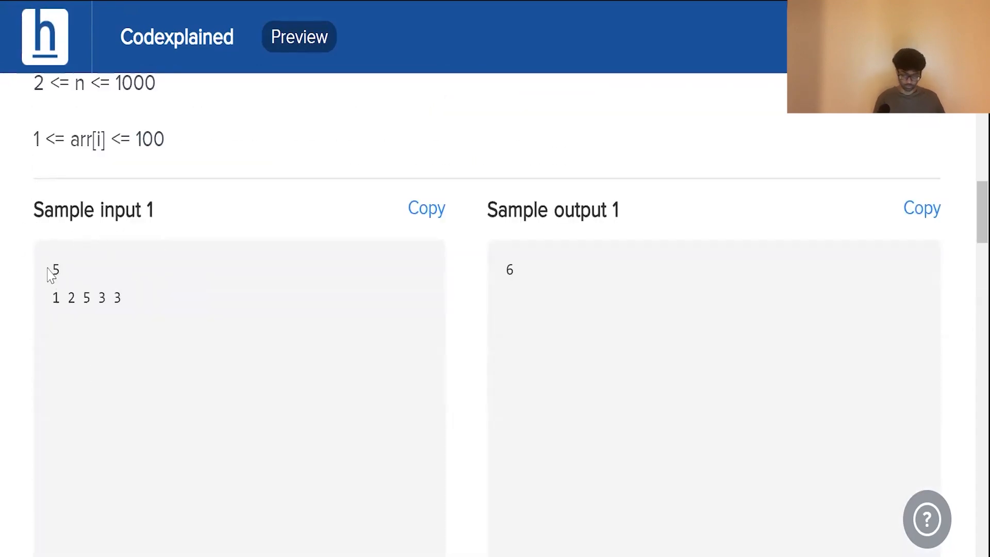
mouse_move(52, 307)
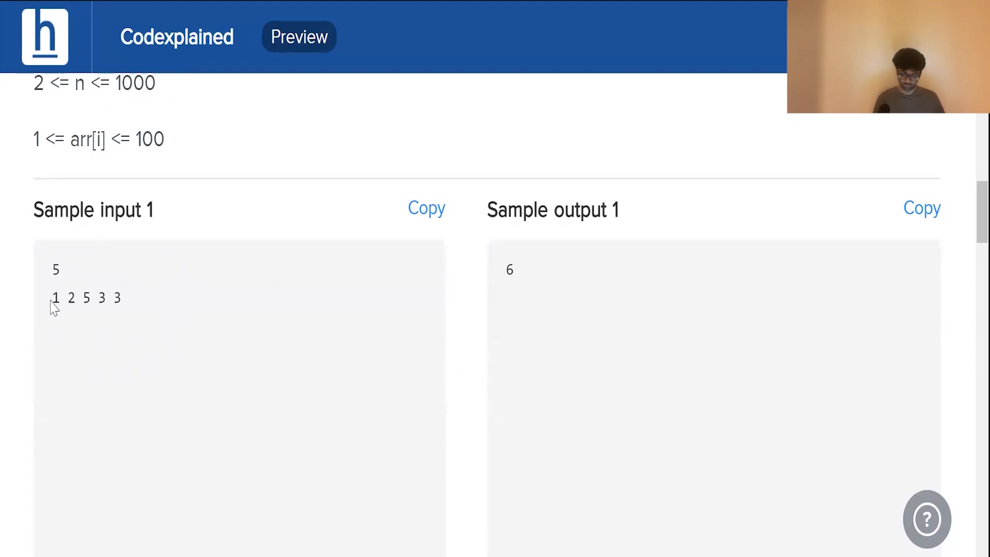
mouse_move(91, 315)
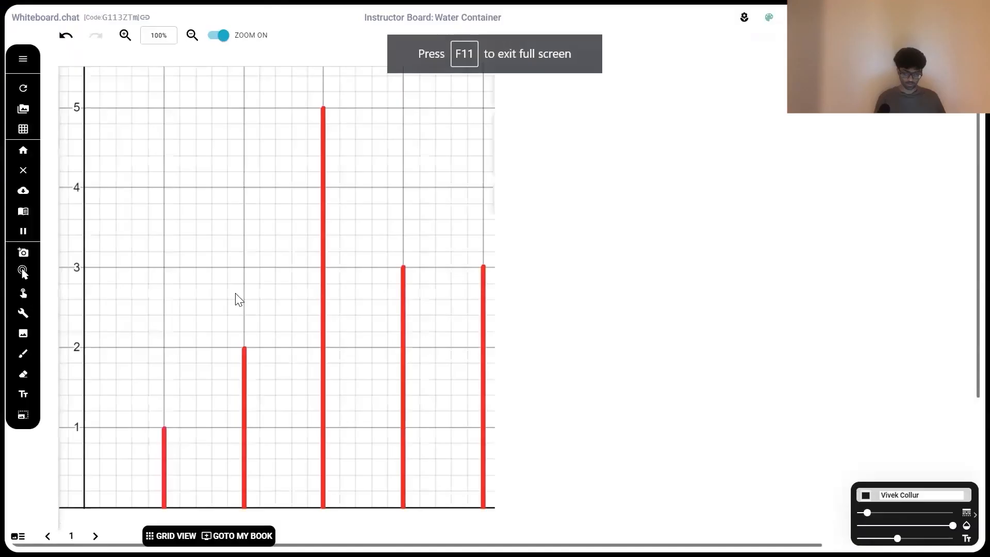
mouse_move(178, 351)
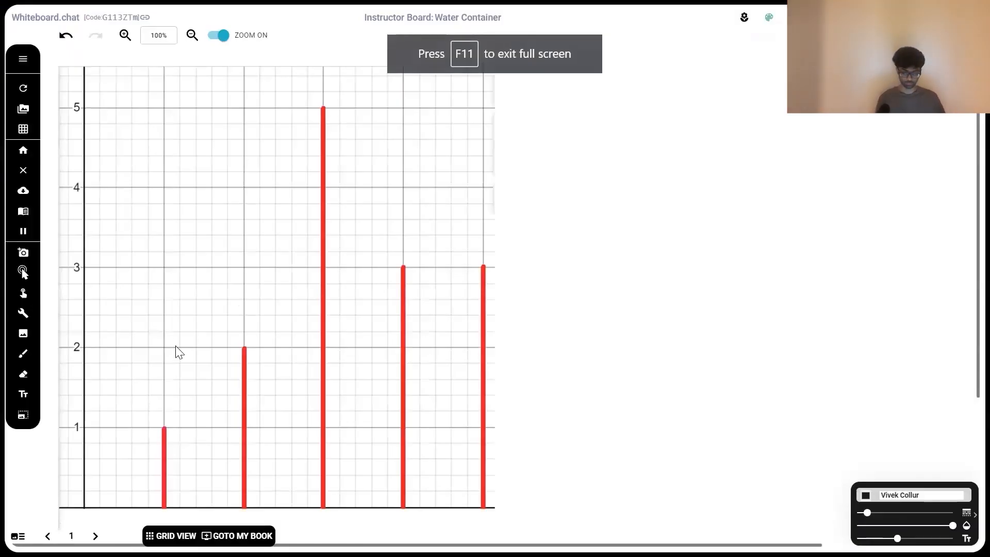
mouse_move(170, 421)
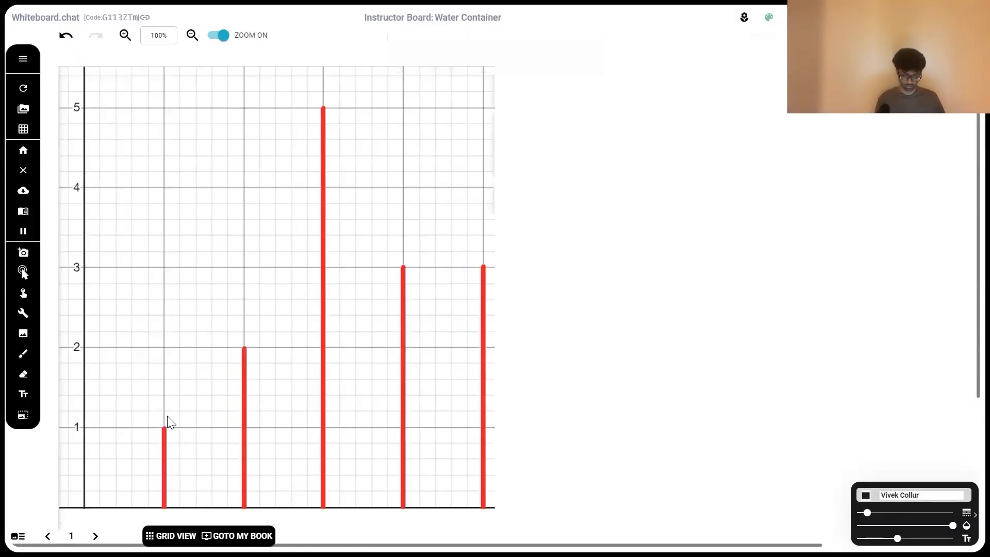
mouse_move(271, 237)
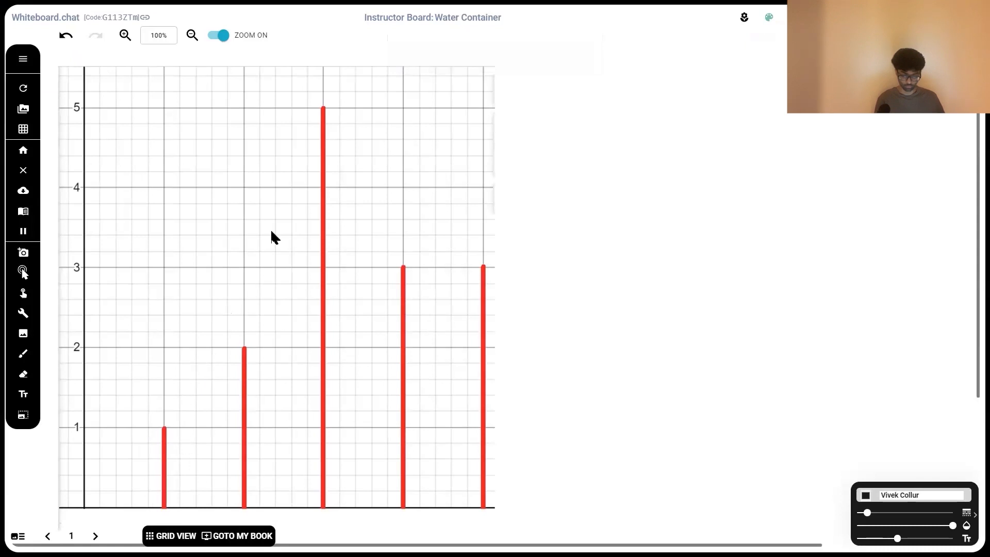
mouse_move(466, 283)
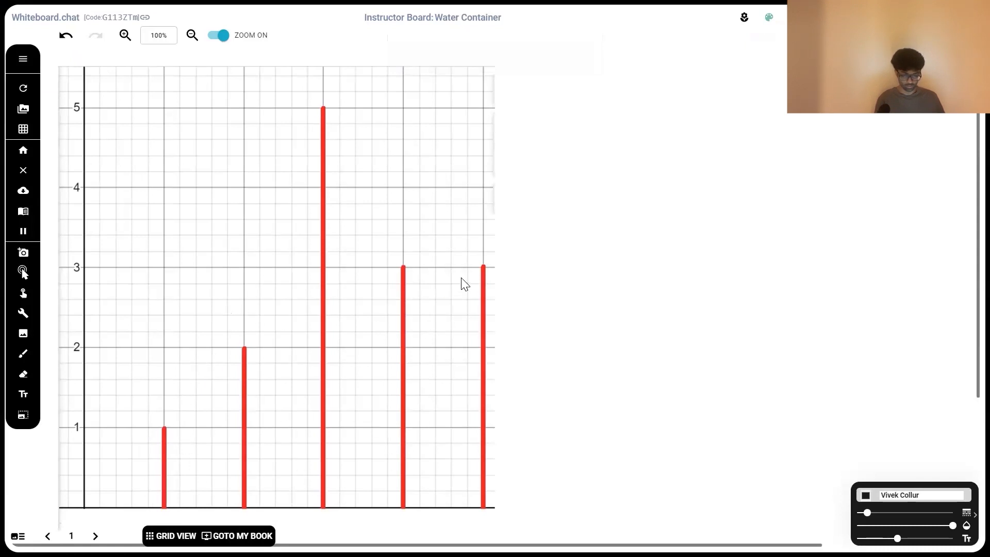
mouse_move(686, 230)
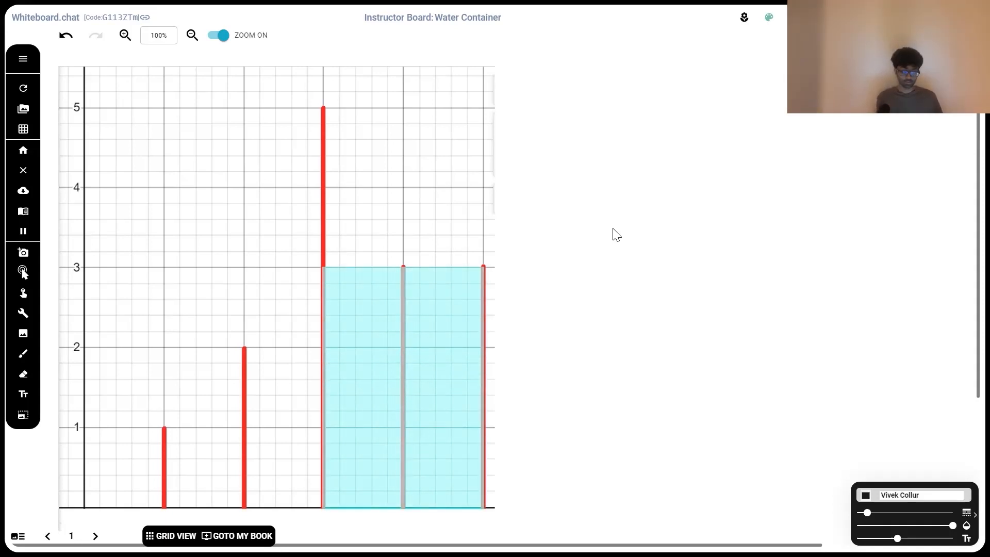
mouse_move(560, 532)
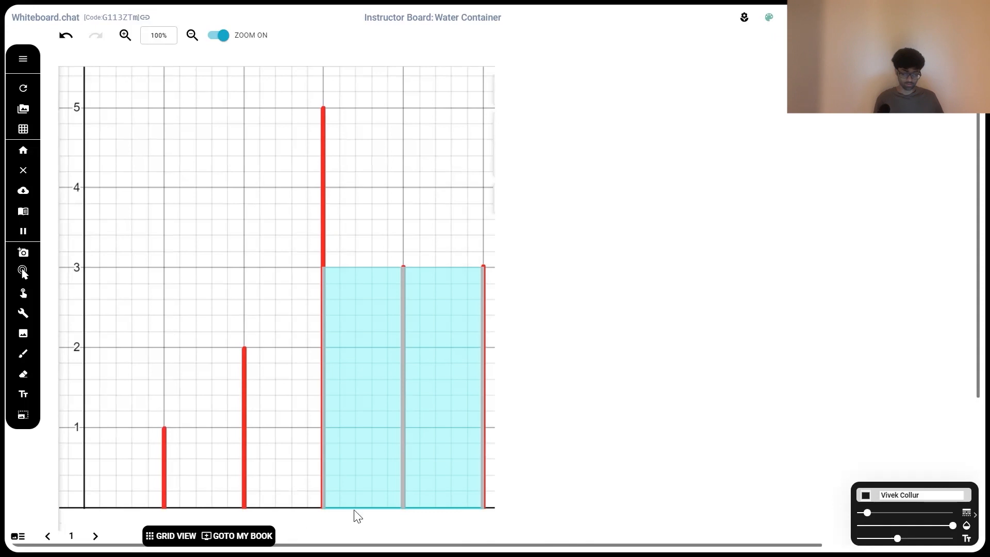
mouse_move(574, 461)
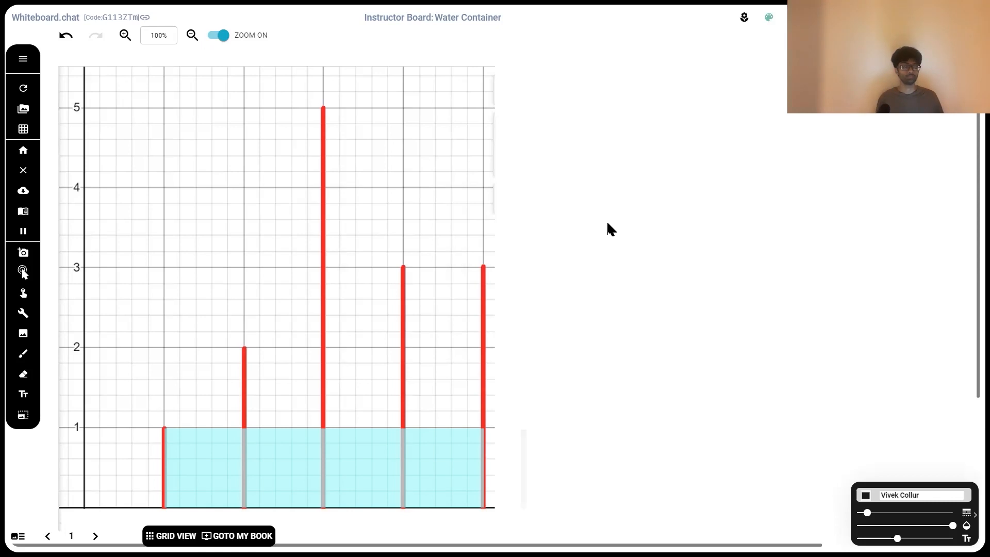
mouse_move(662, 192)
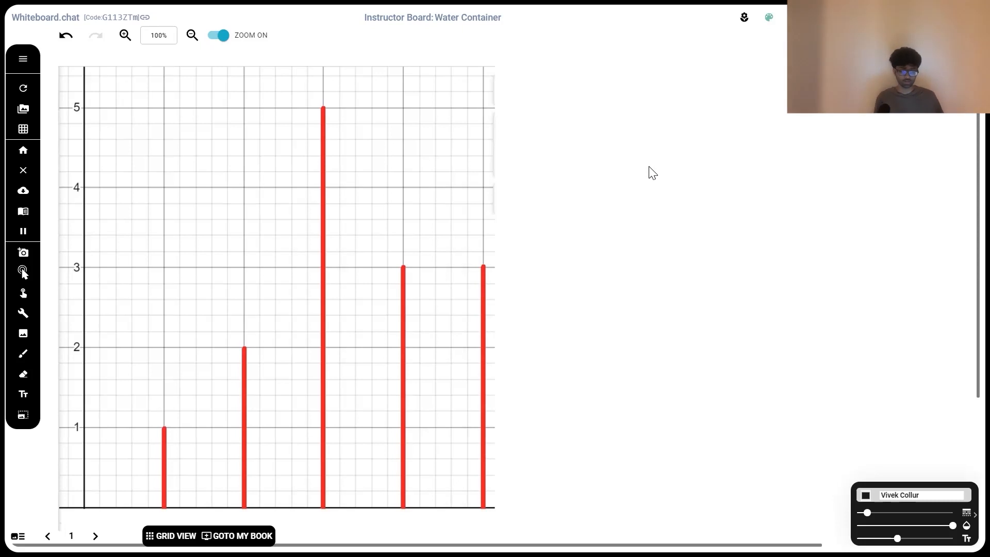
mouse_move(282, 405)
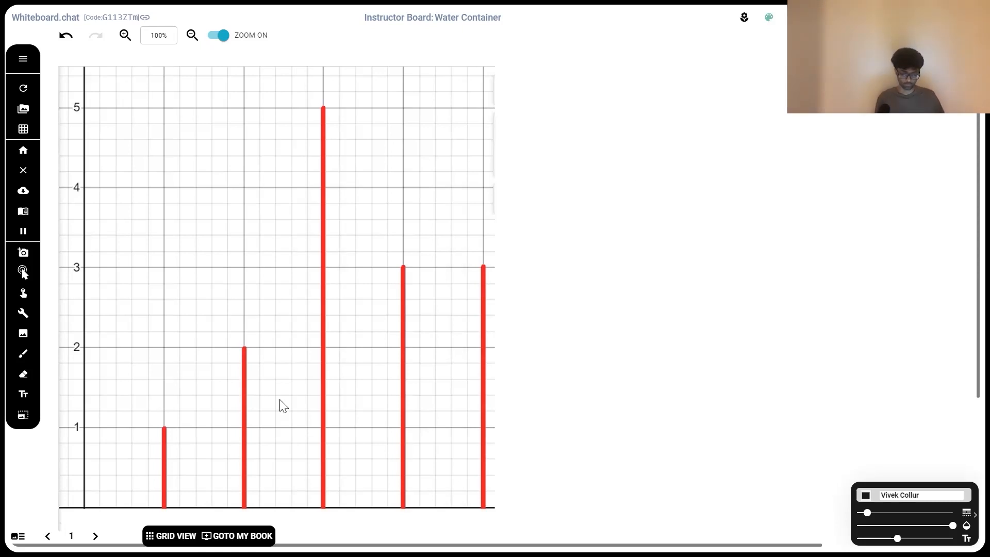
mouse_move(501, 505)
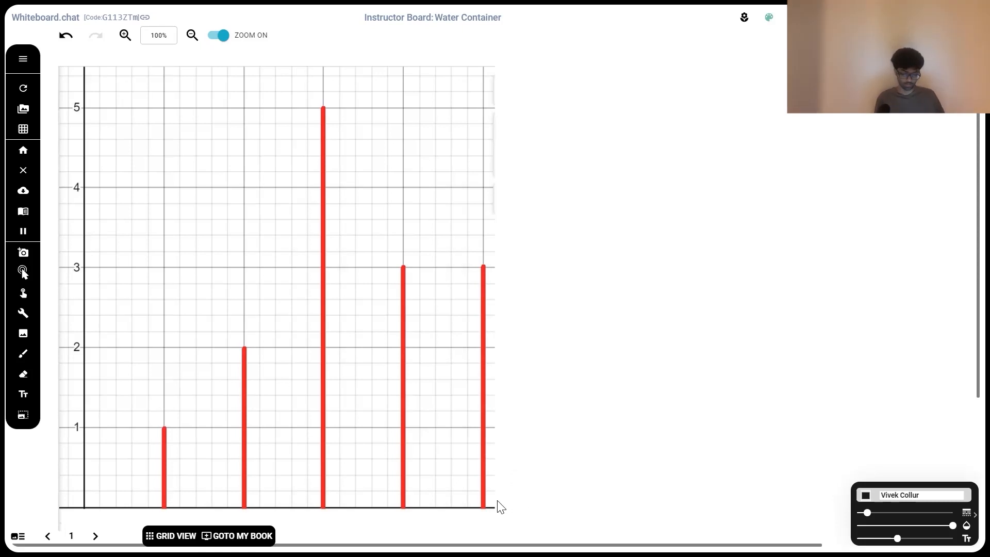
mouse_move(252, 486)
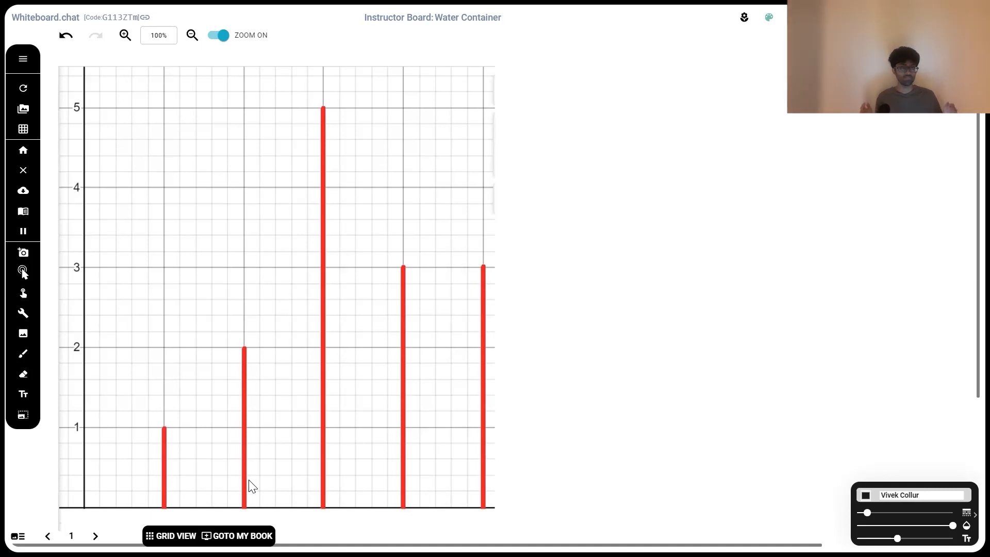
mouse_move(529, 436)
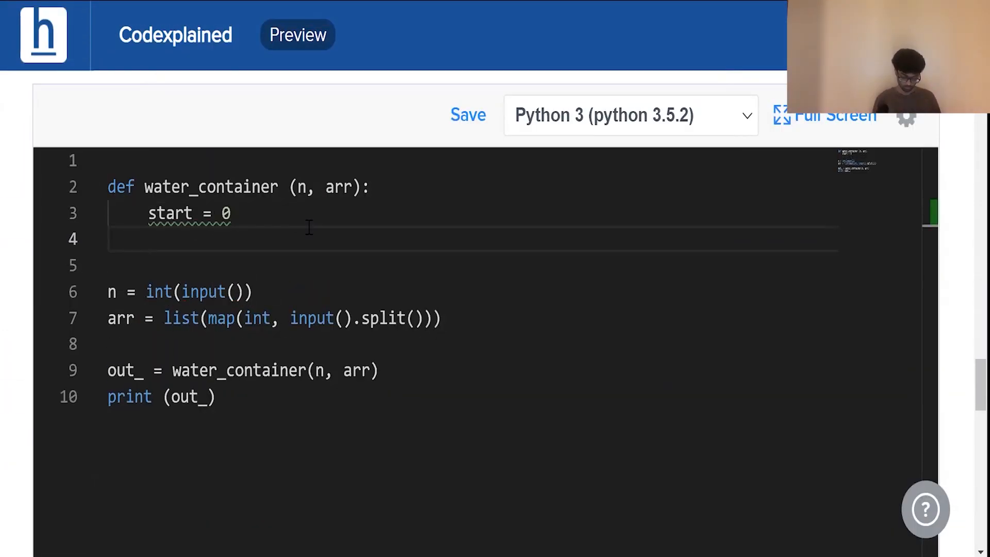
Initialise end = n-1 and max_area = 0, then begin the while start<end loop
text(end = n-1)
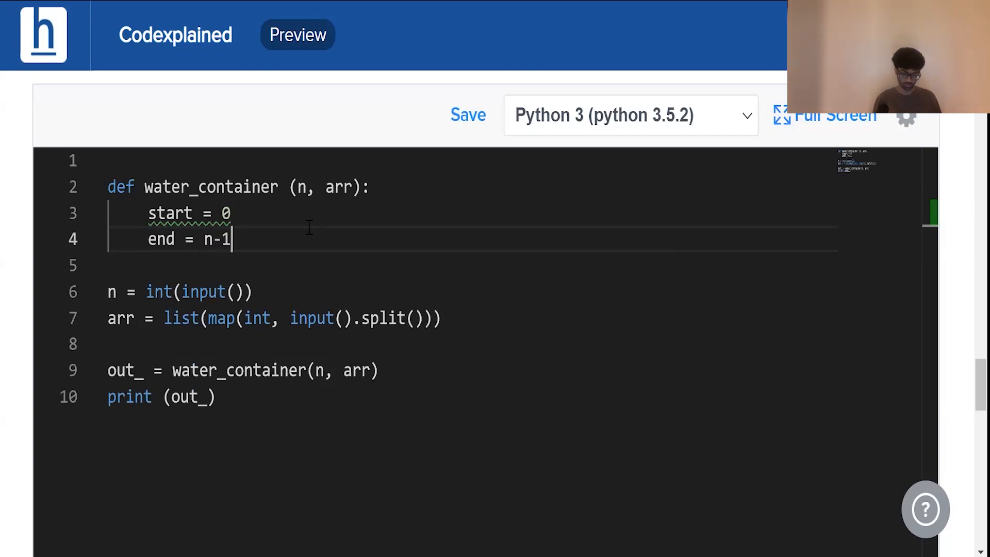
text(ma)
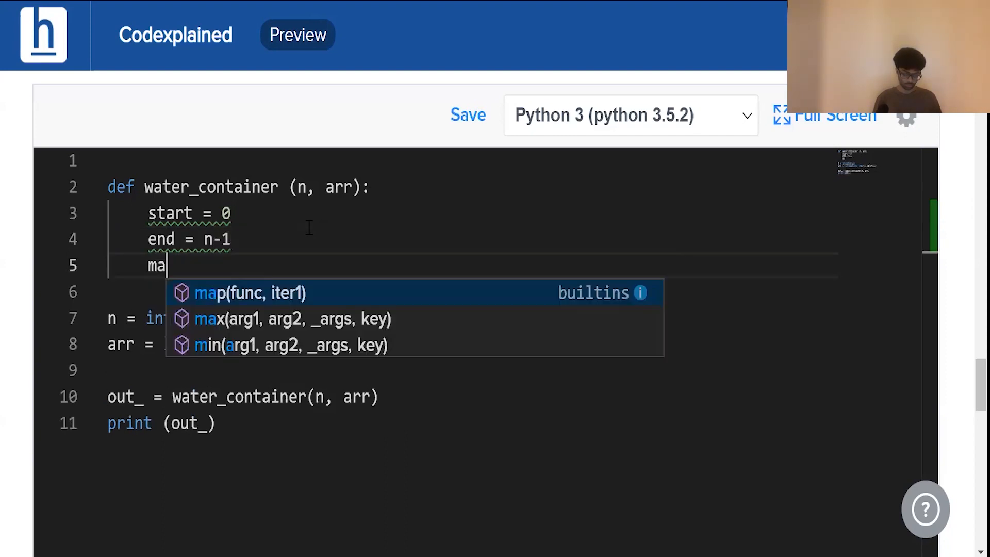
text(x_area)
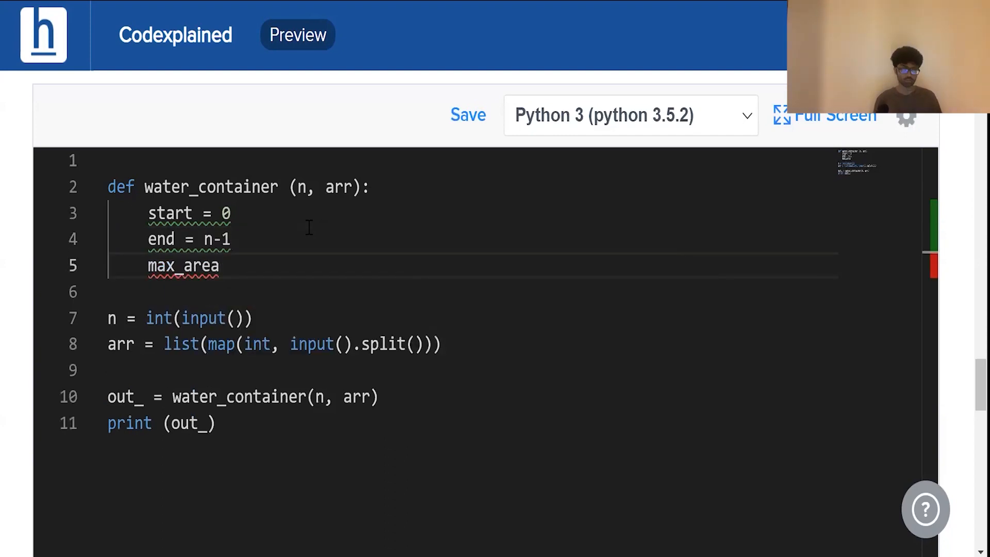
text(= 0)
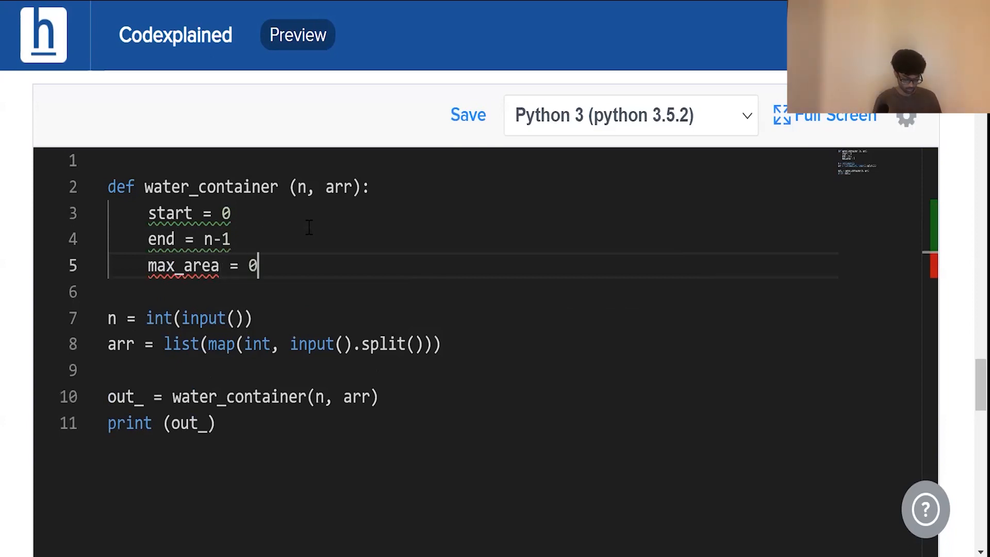
text(while st)
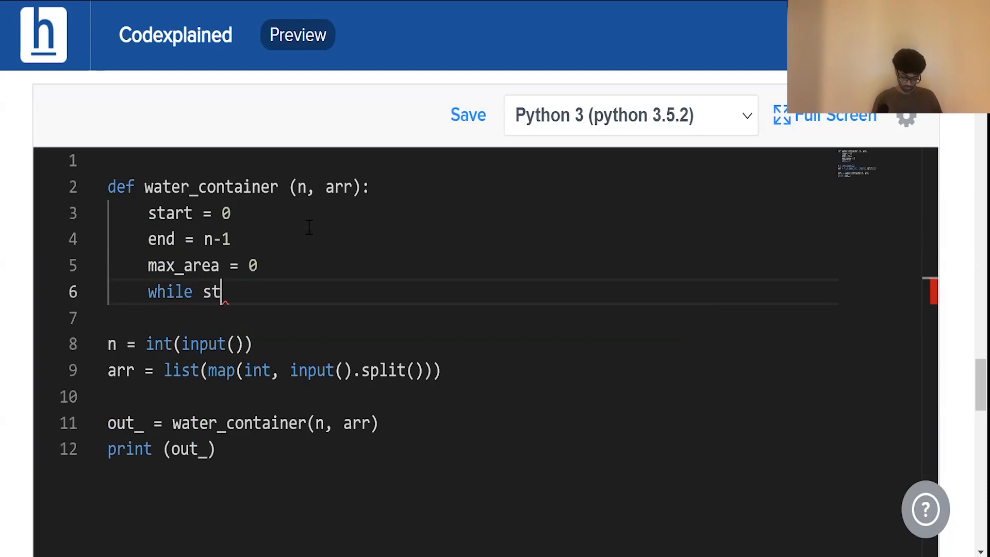
text(art>end:)
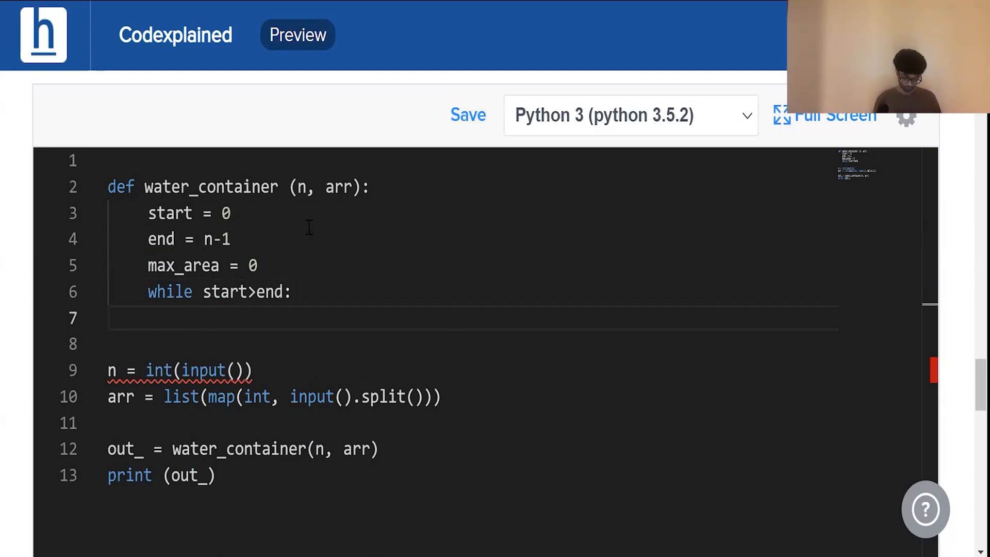
Inside the loop compute width = end-start and area = width * min(arr[start], arr[end])
text(w)
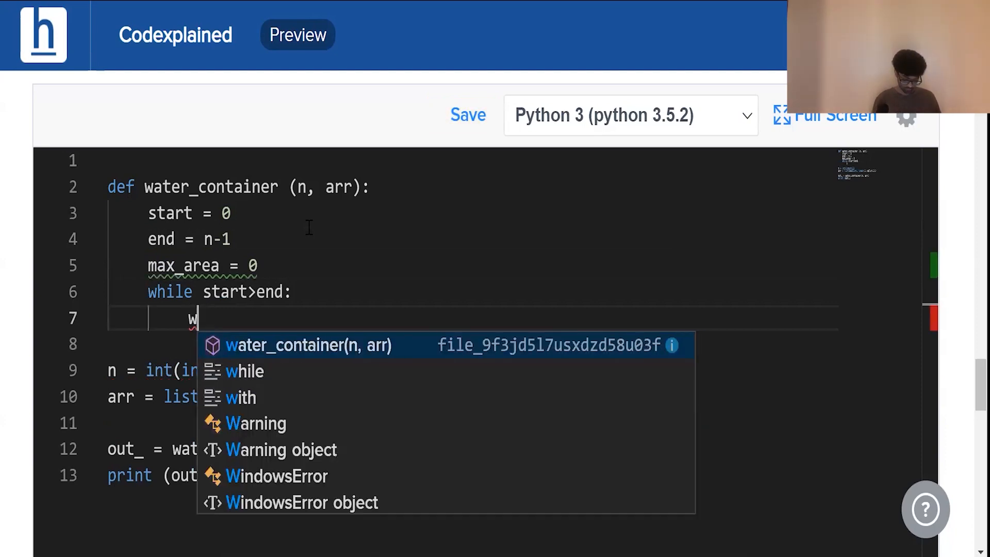
text(idth = e)
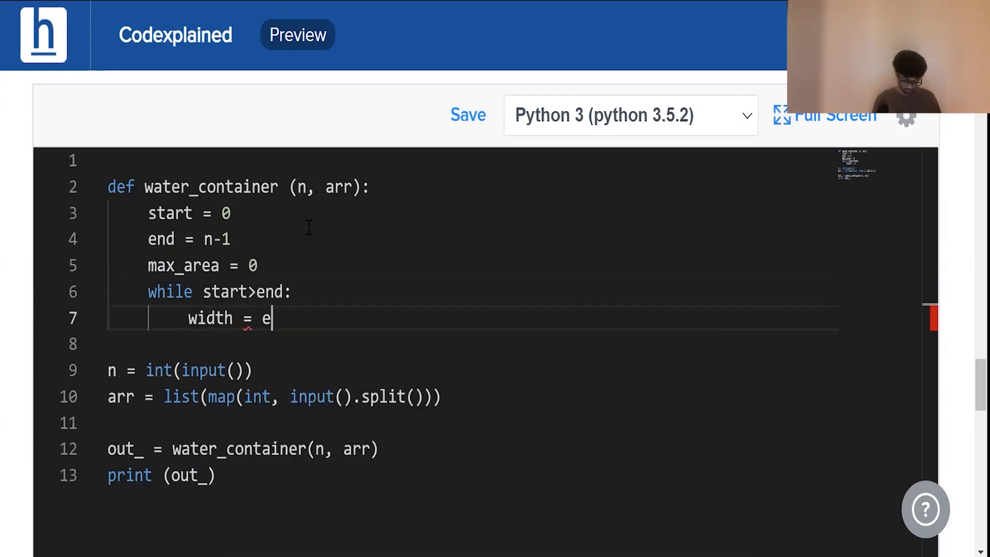
text(nd-start)
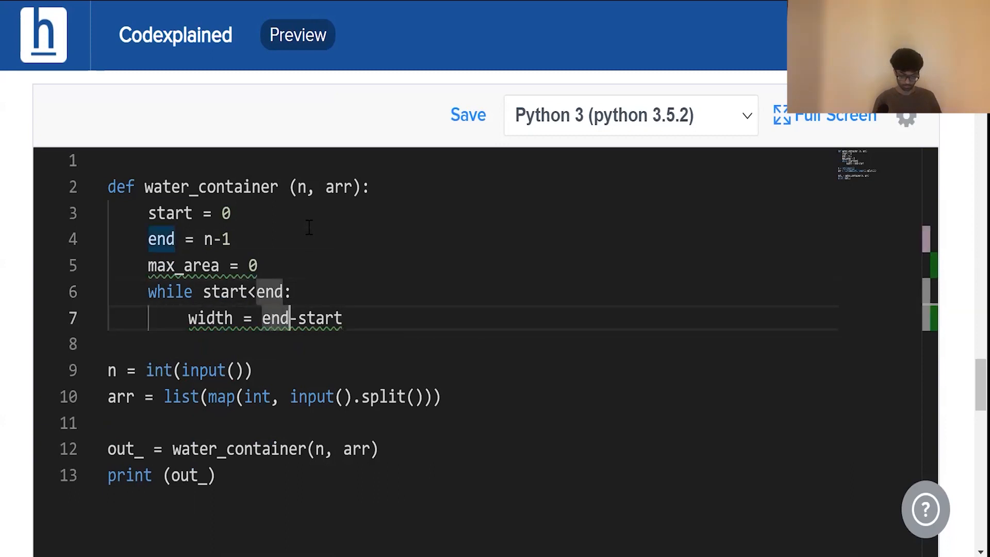
key(enter)
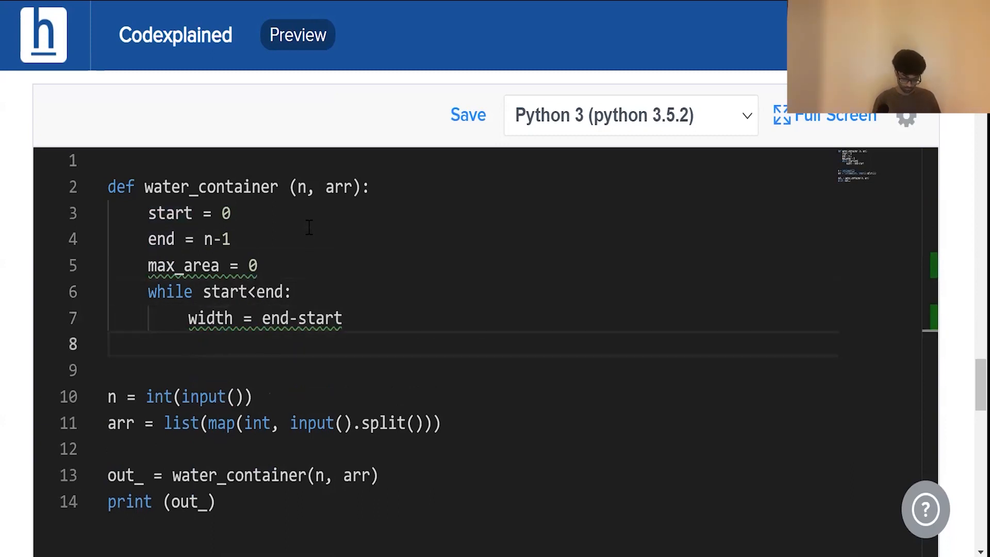
text(area = width * ()
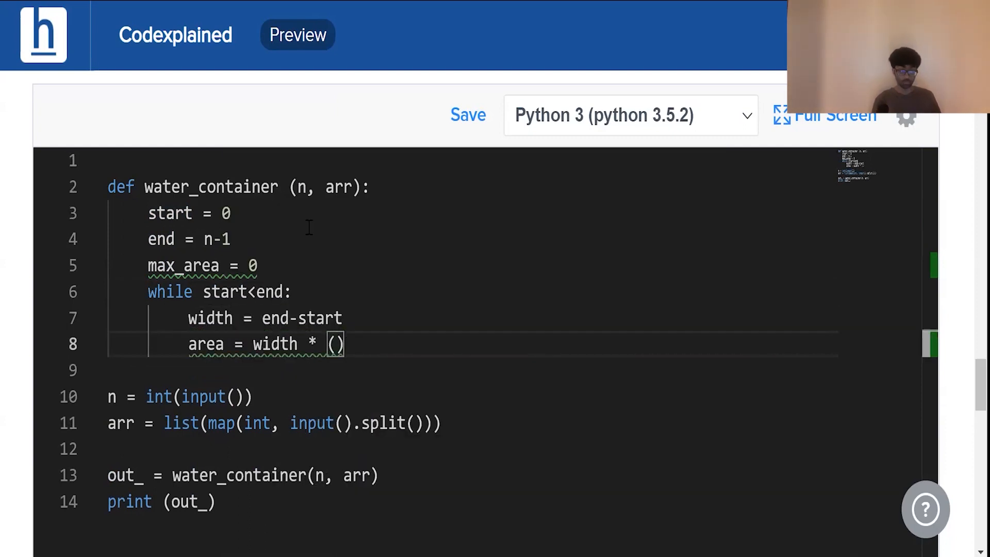
text(min)
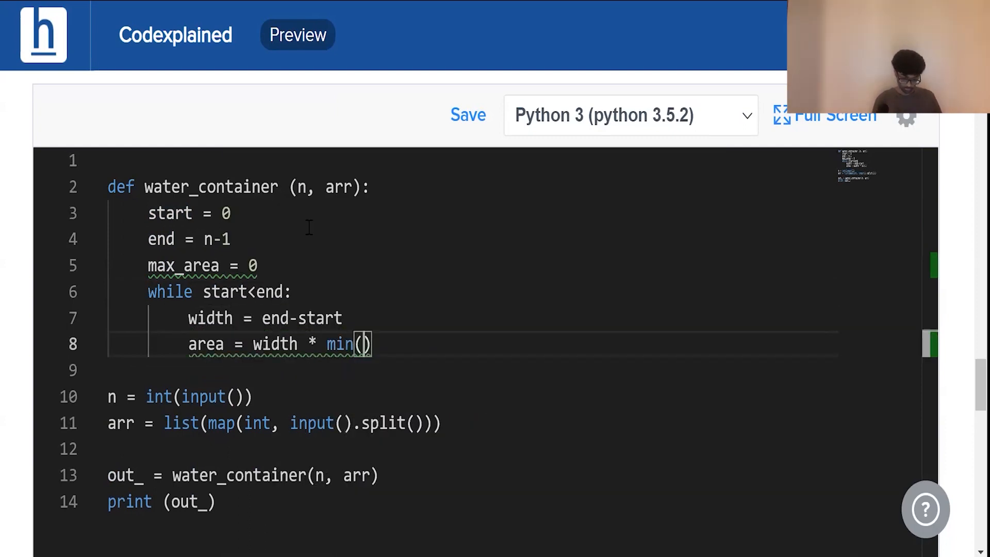
text(arr[start])
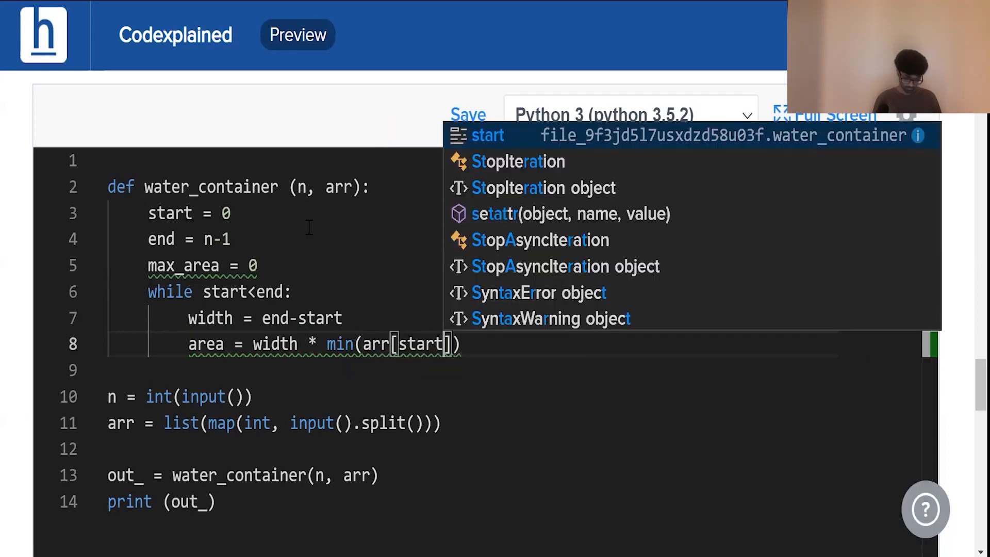
text(, arr)
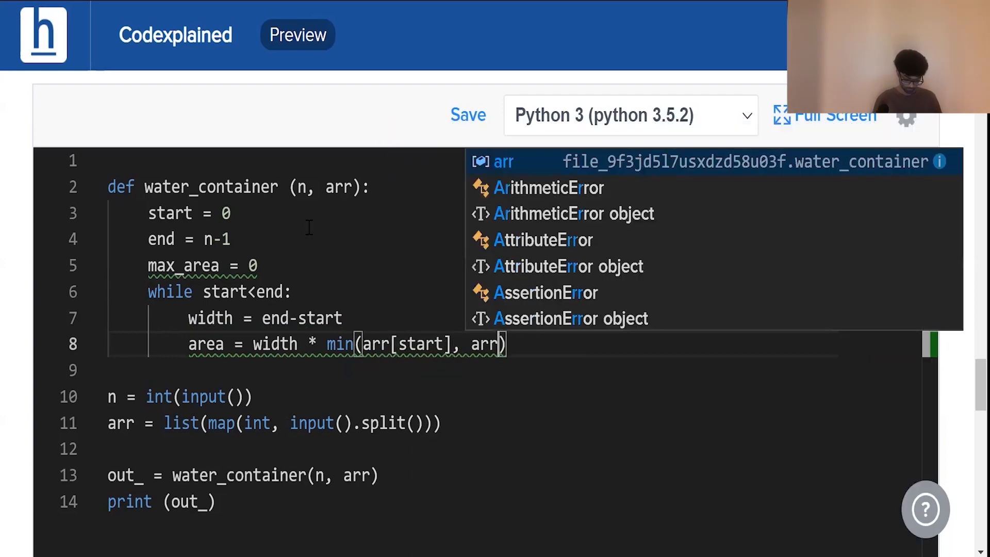
text([end]))
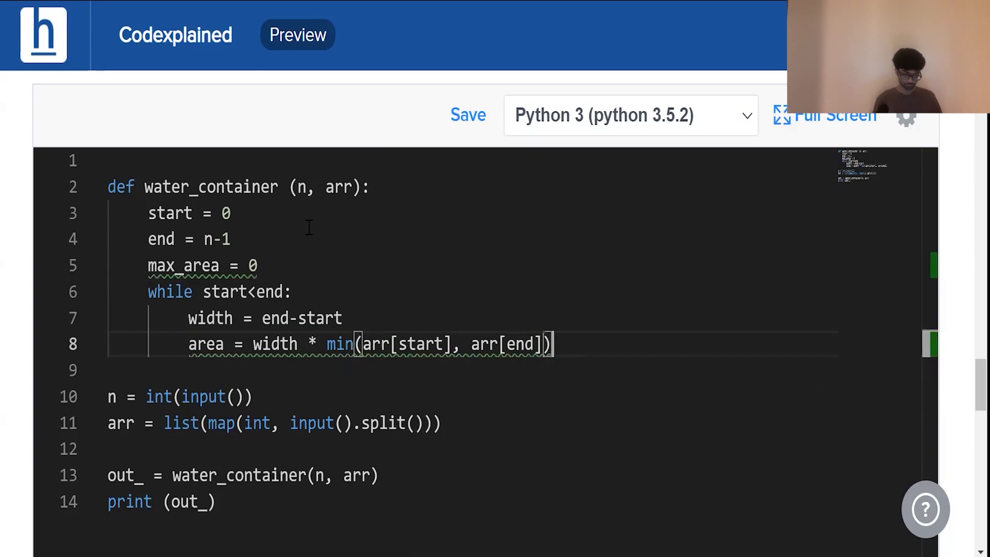
key(enter)
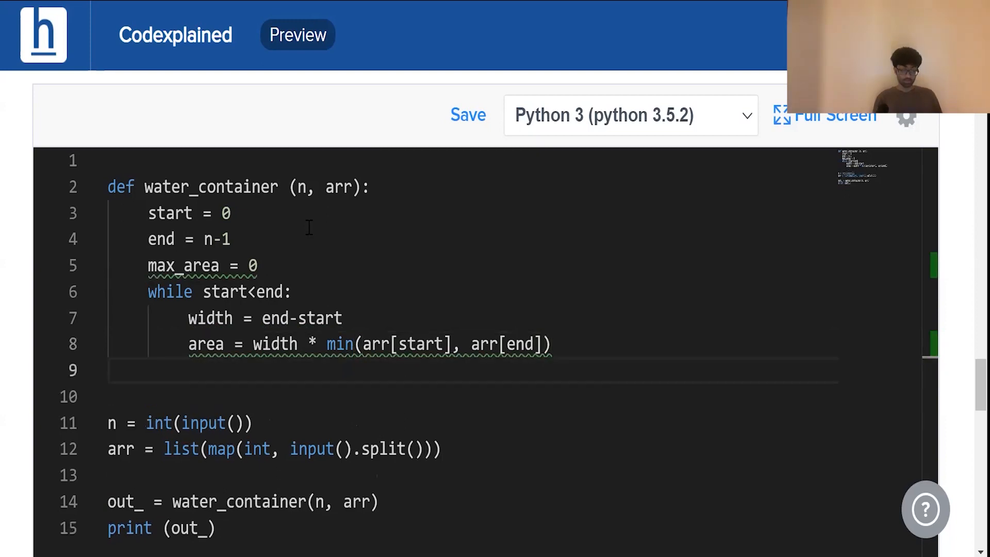
Update max_area = max(area, max_area) and start the if arr[start] < arr[end] branch
click(468, 114)
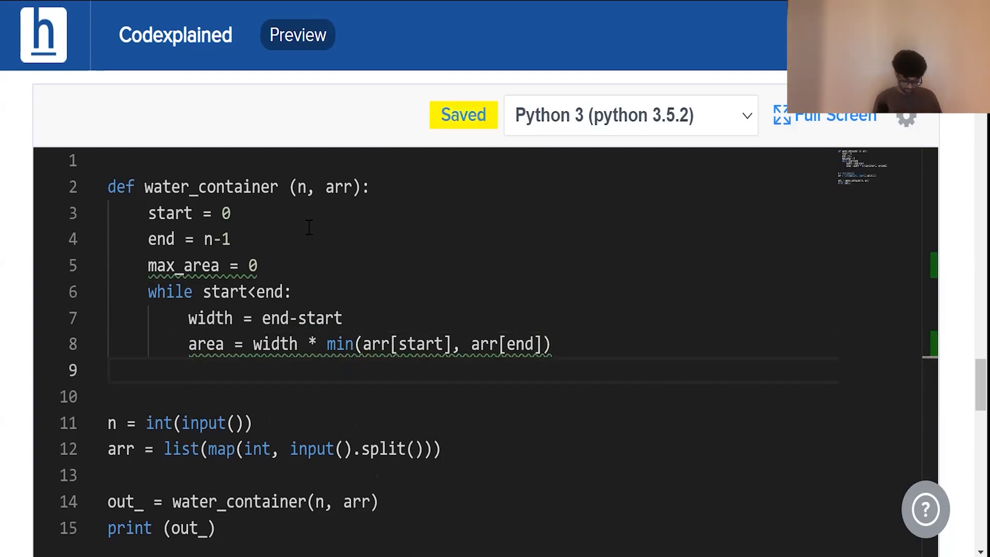
text(max_area = max()
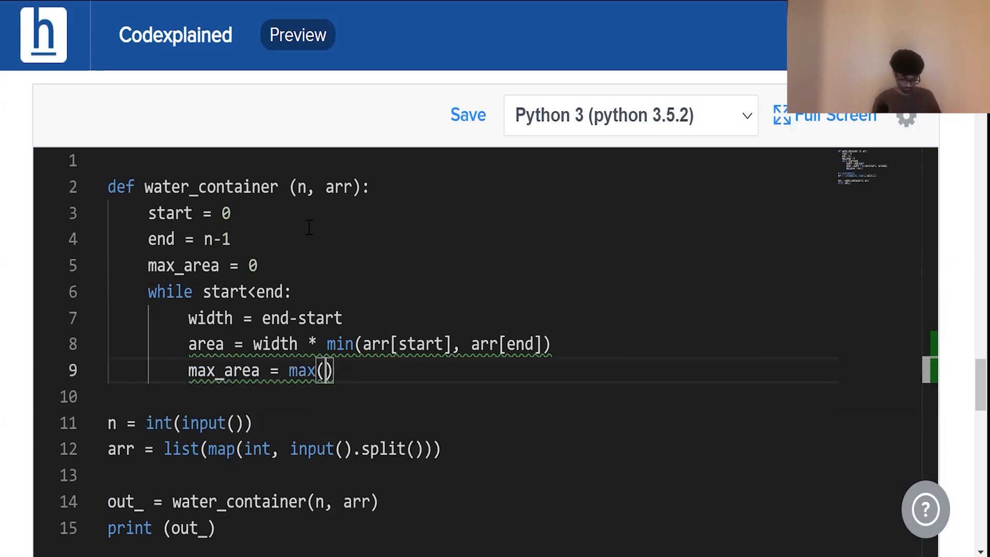
text(area, max_area)
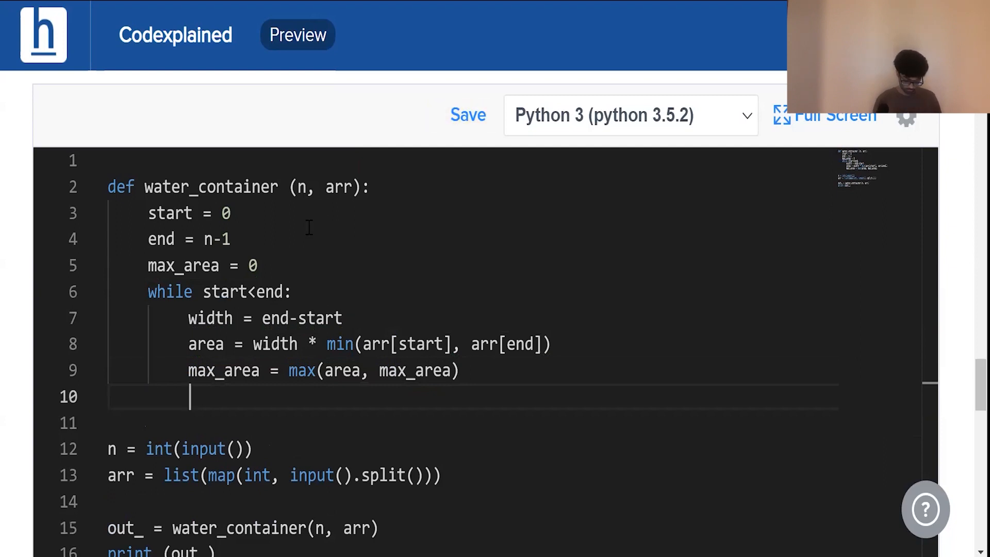
text(if arr[start] < arr[end]:)
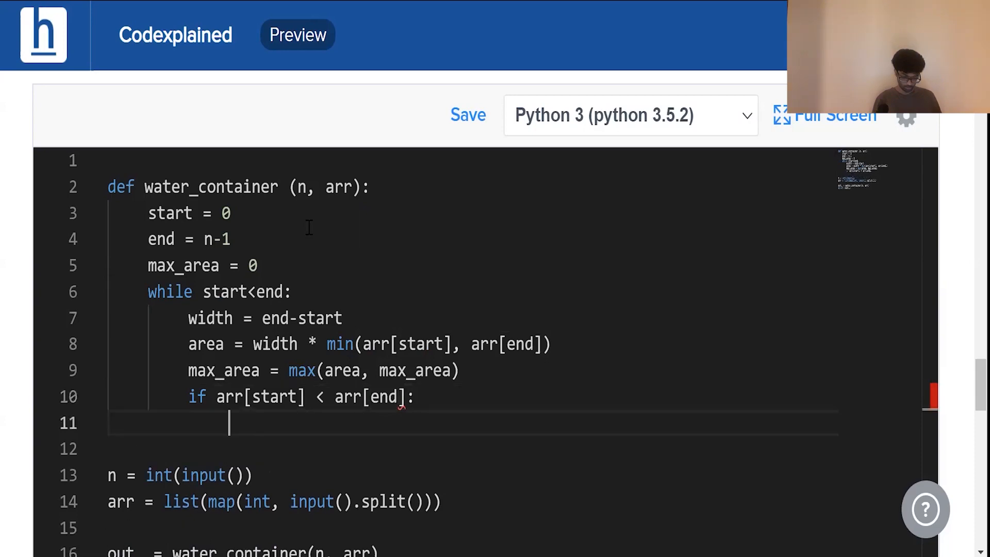
Set ptr = start, d = 1 in the if branch and ptr = end, d = -1 in the else branch
text(ptr = start)
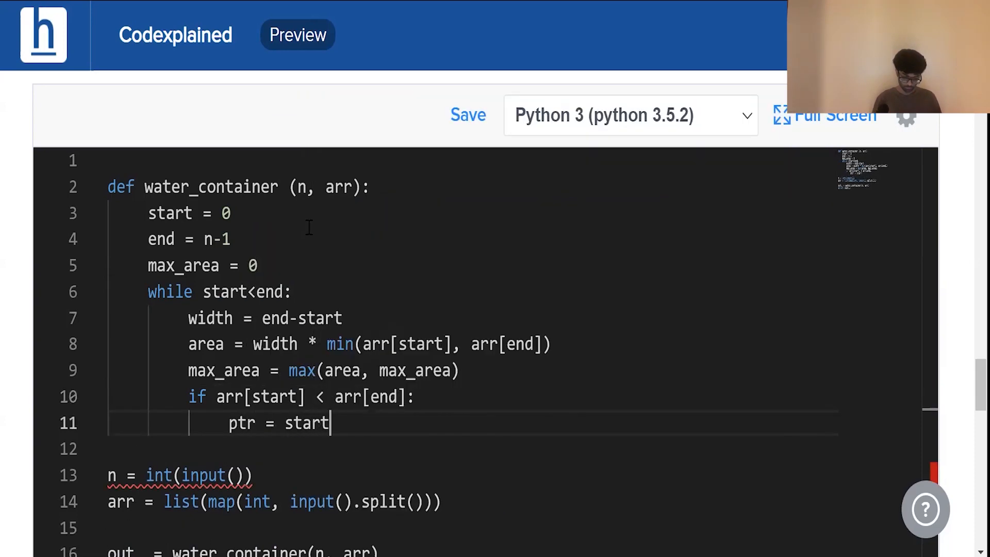
text(d = 1)
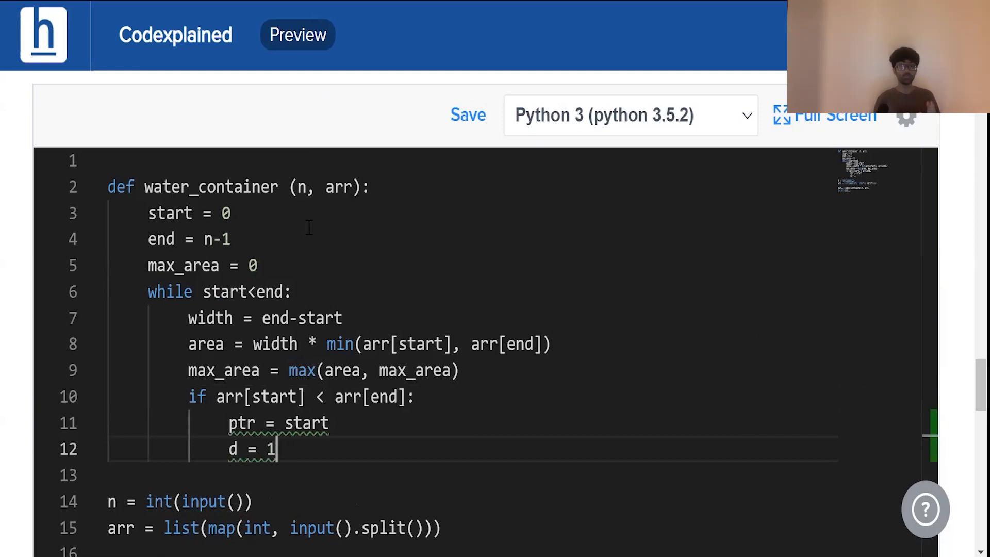
text(else:)
text(d =)
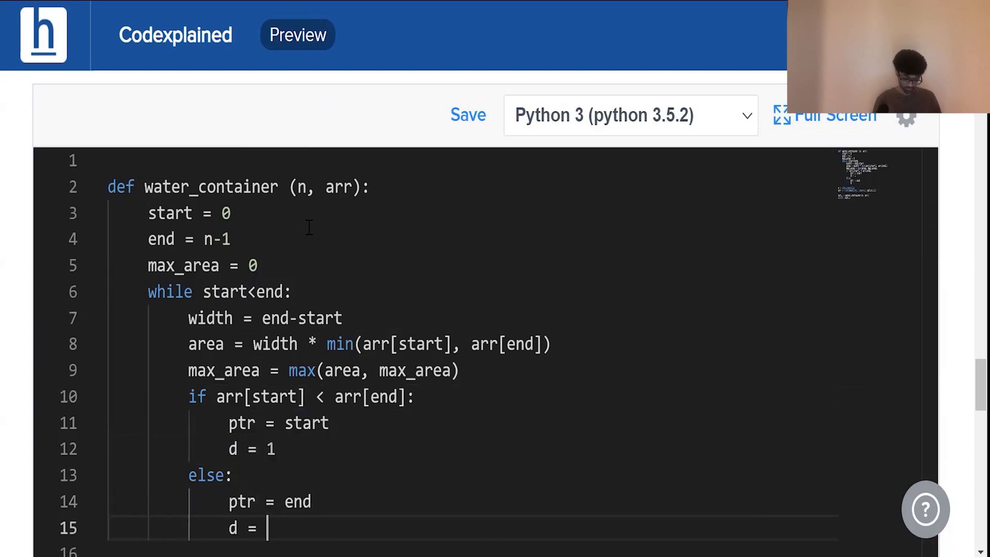
text(-1)
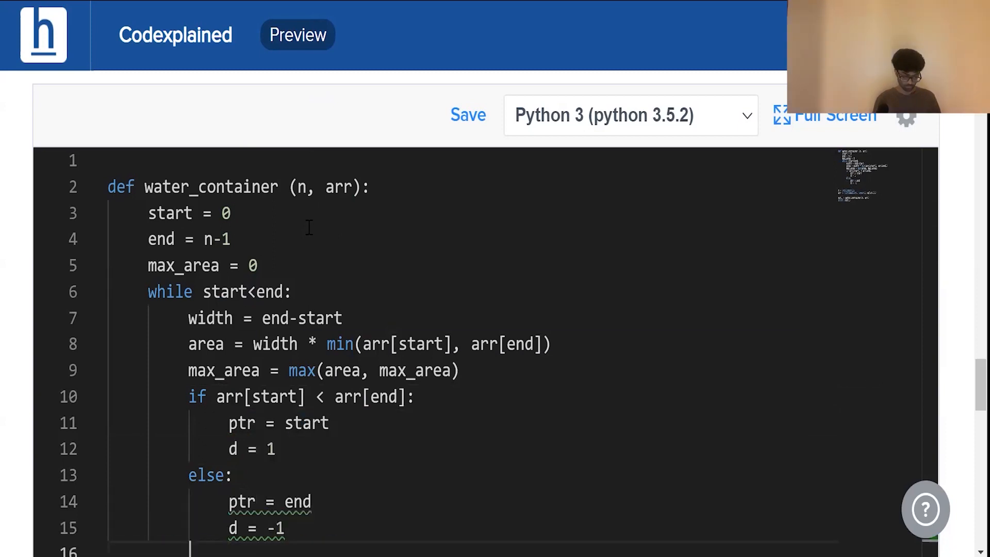
Write the inner loop: while ptr>=start and ptr<=end and arr[ptr] > arr[ptr+d]
scroll(down, 3)
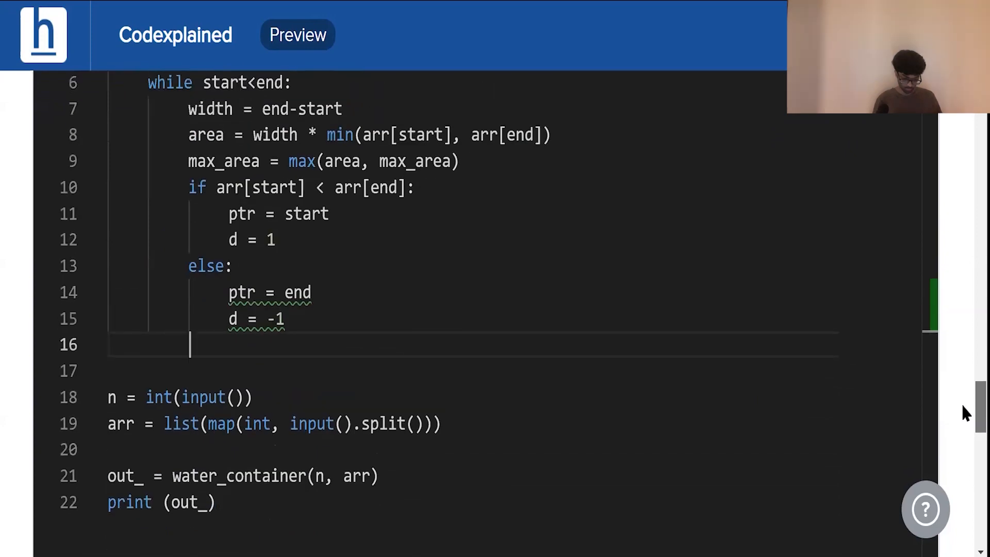
text(while)
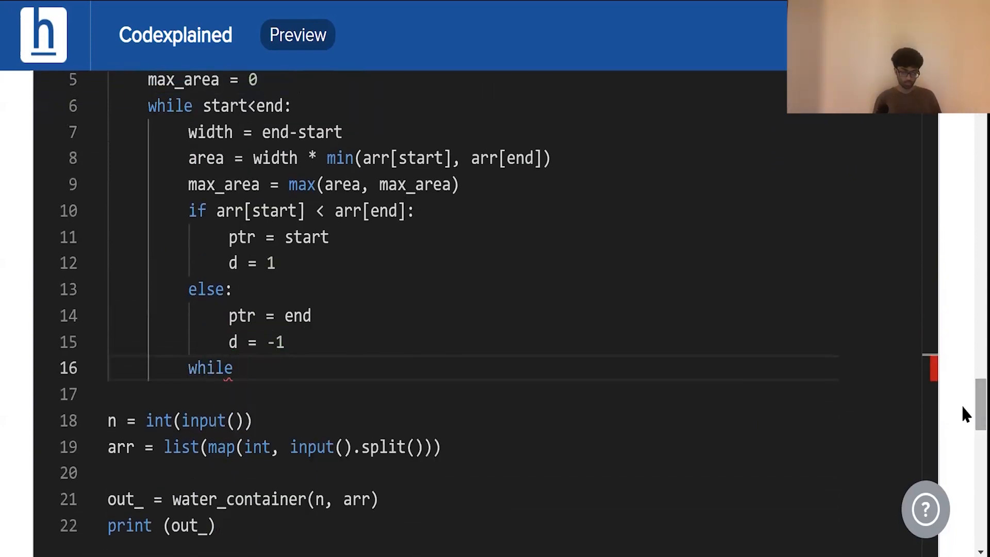
text(ptr>)
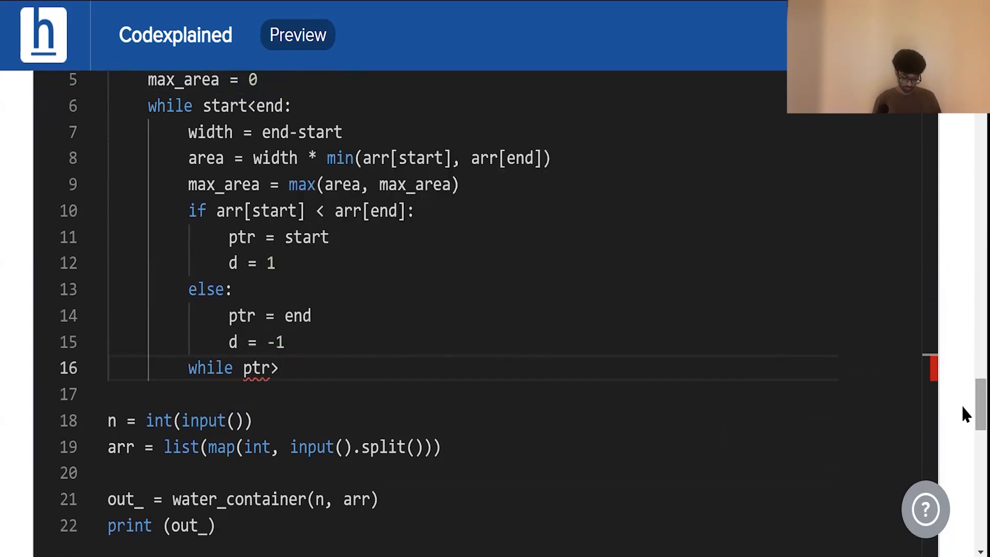
text(start a)
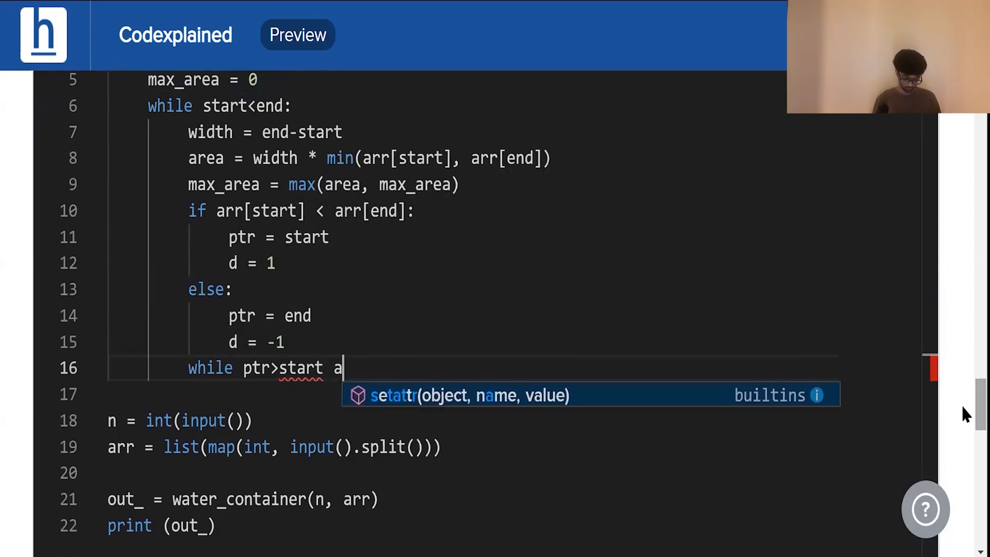
text(nd ptr<end)
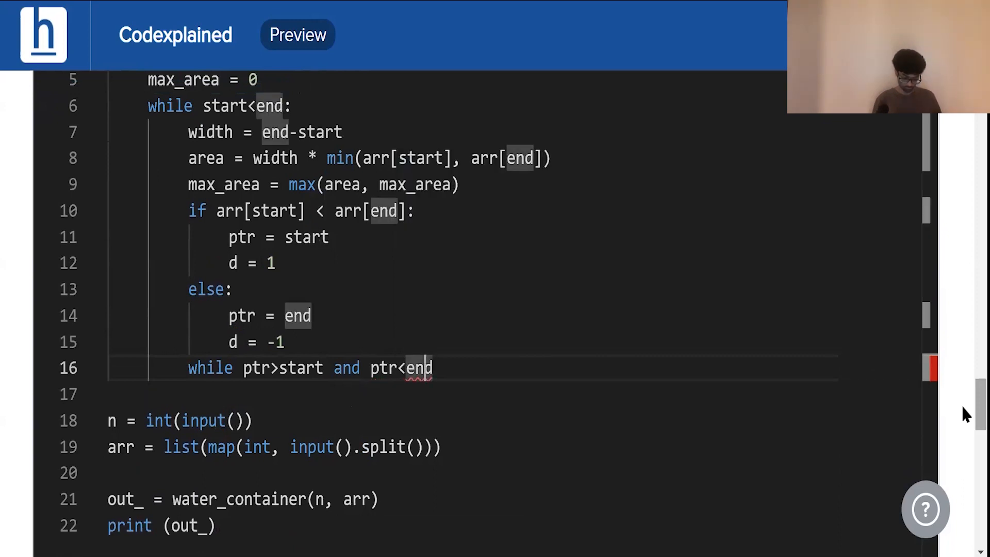
text(=)
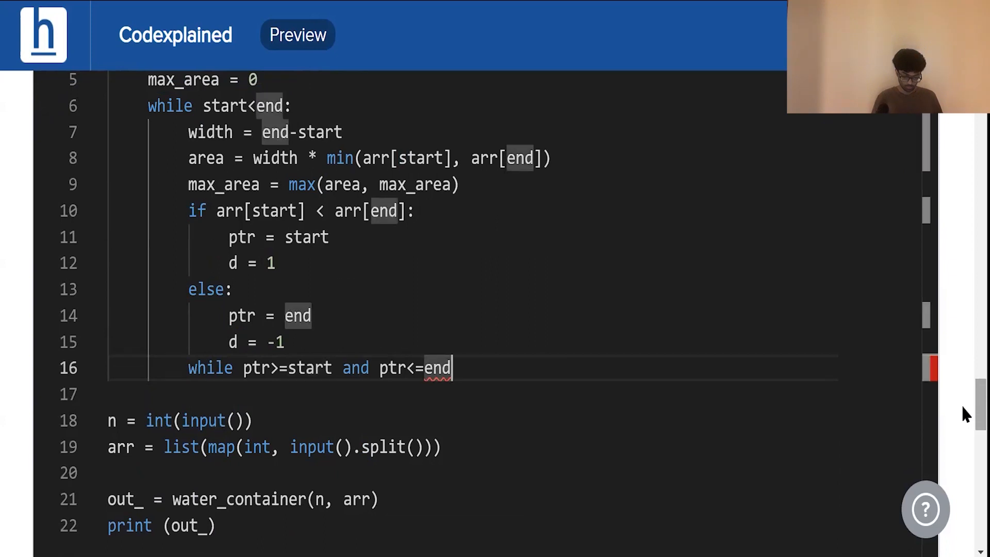
text(and)
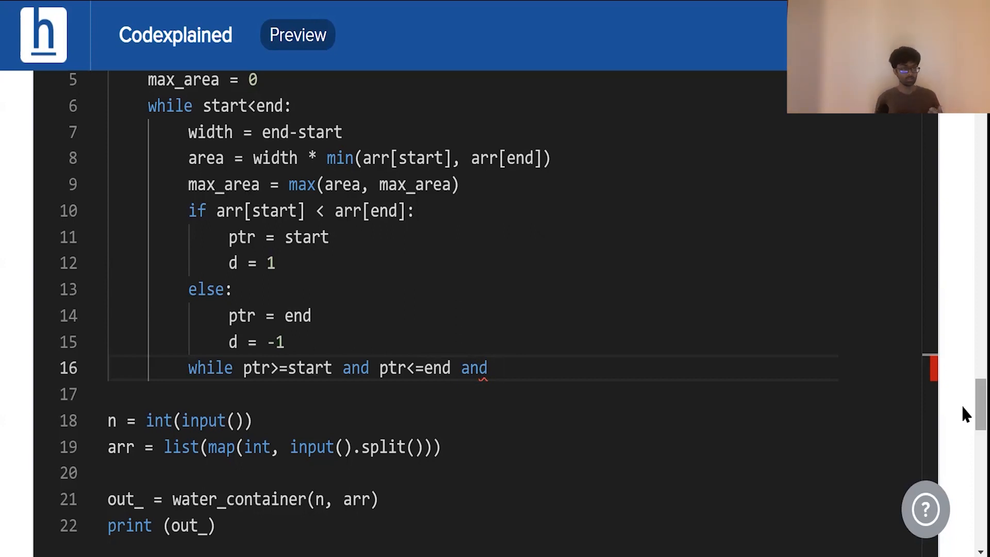
text(ptr)
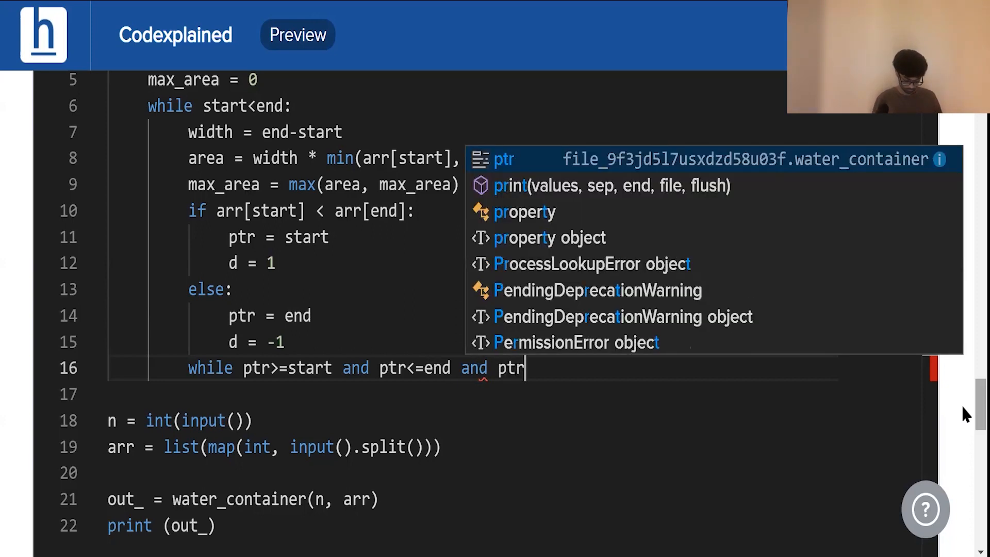
text(arr[)
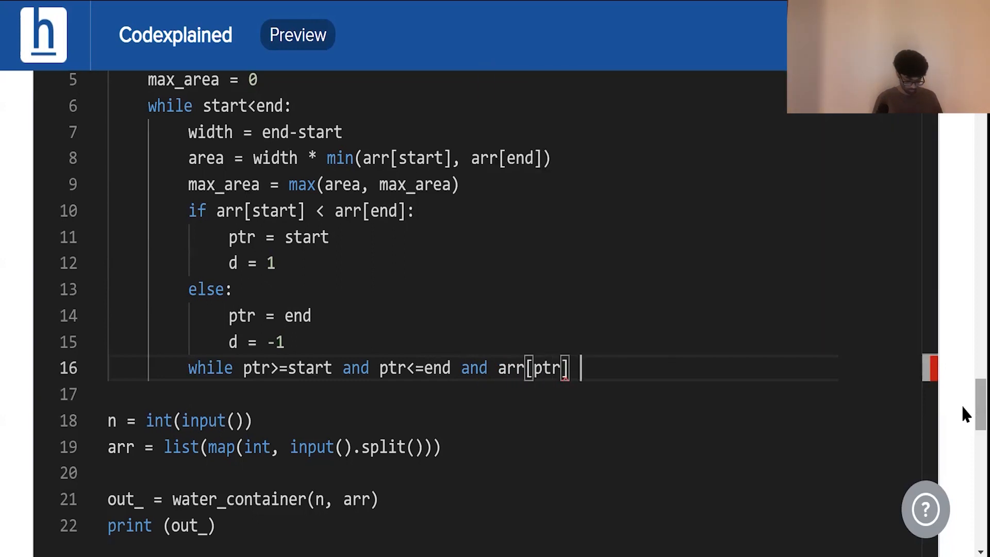
text(> arr[ptr])
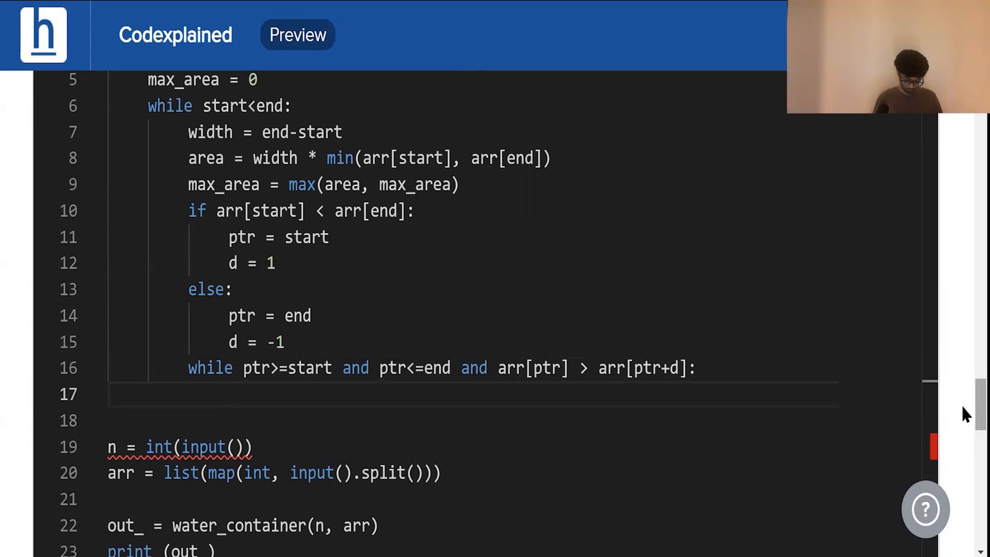
Advance ptr+=d inside the inner loop and once more after it, then set start = ptr when d==1
text(ptr+=d)
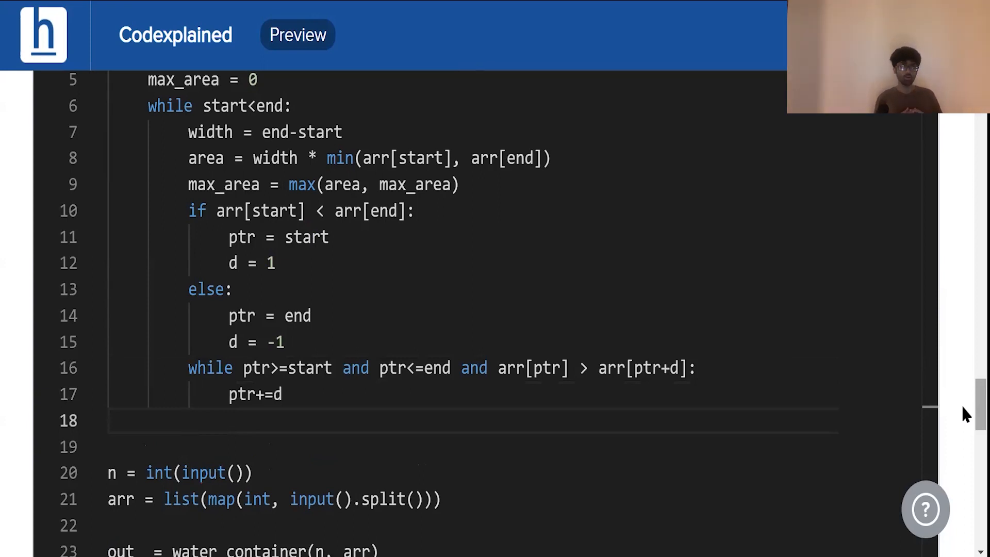
text(pt)
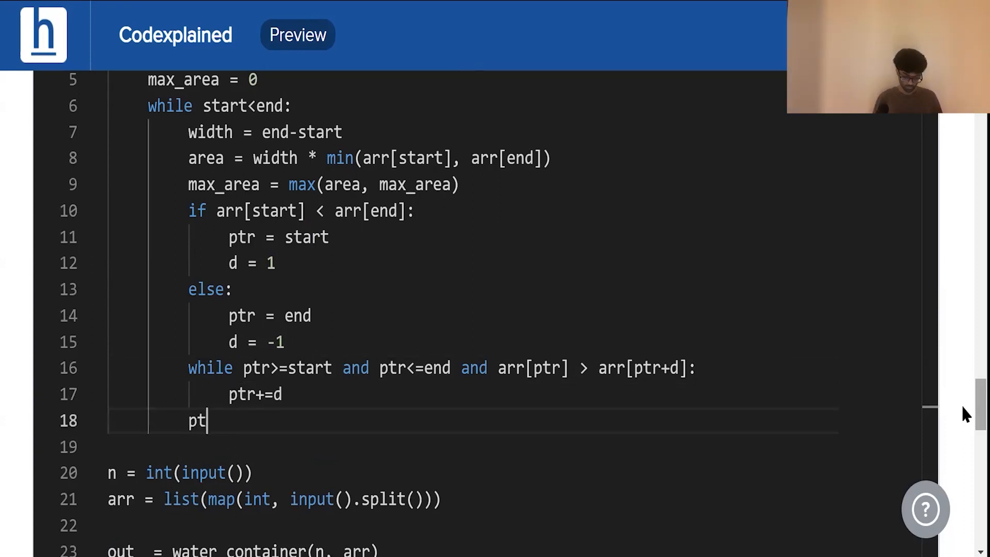
text(r+=d)
click(474, 448)
text(if d==1:)
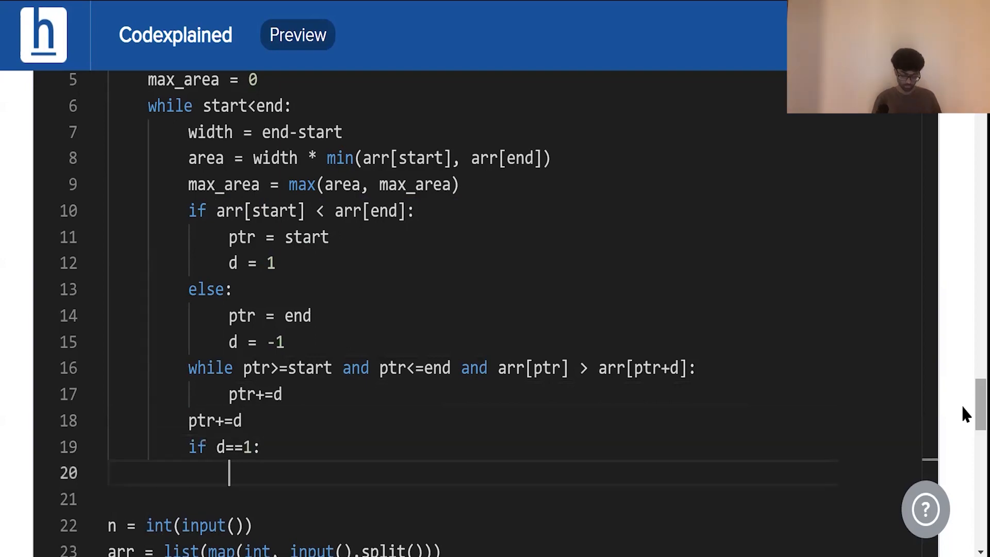
text(start = ptr)
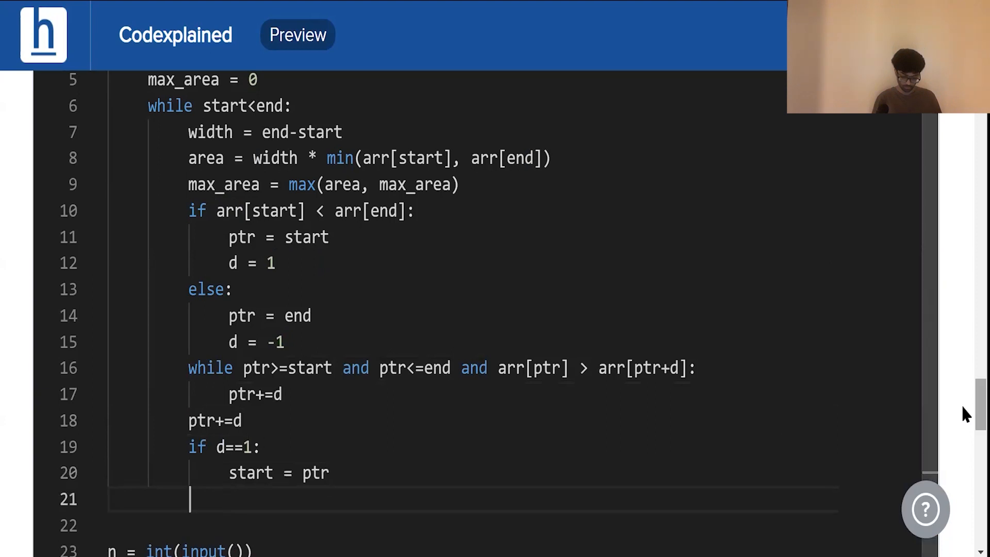
Add the else branch setting end = ptr and return max_area from the function
text(else:)
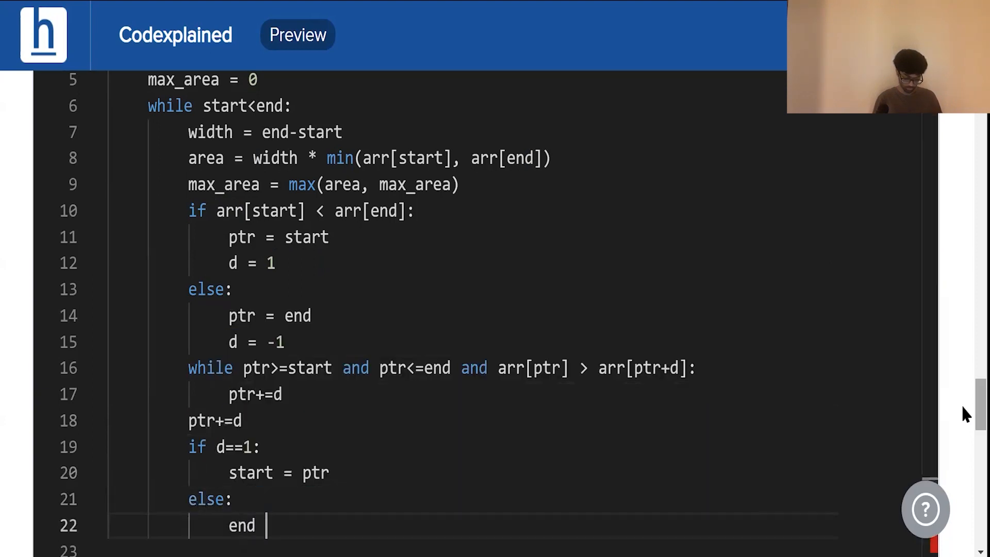
text(= [])
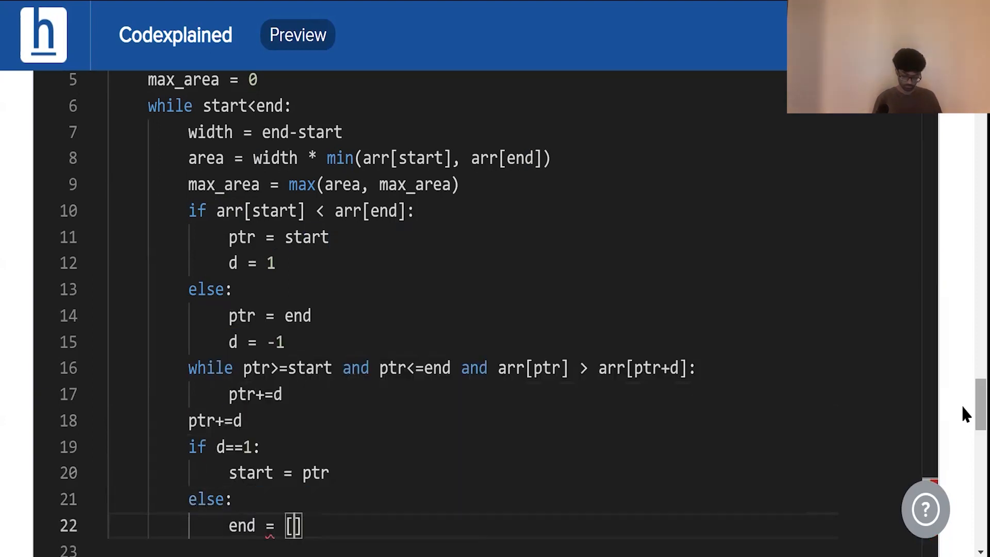
text(ptr)
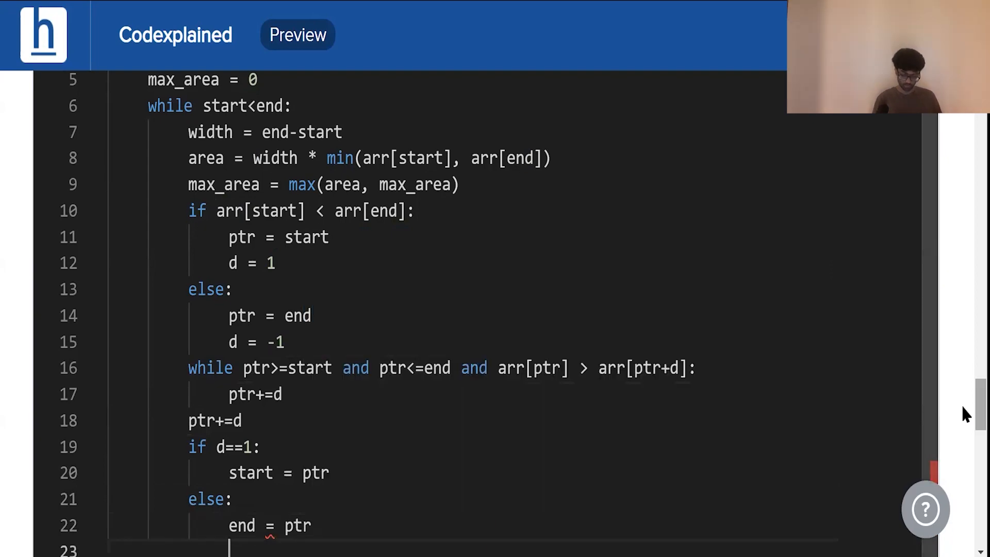
text(return max_area)
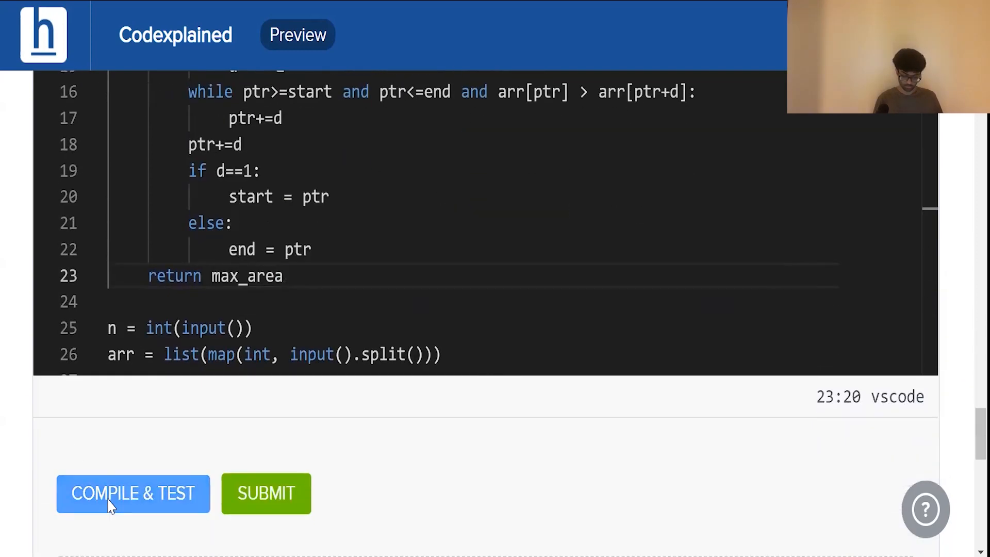
Compile & Test the solution and view inputs #1 through #7 all Accepted
click(133, 493)
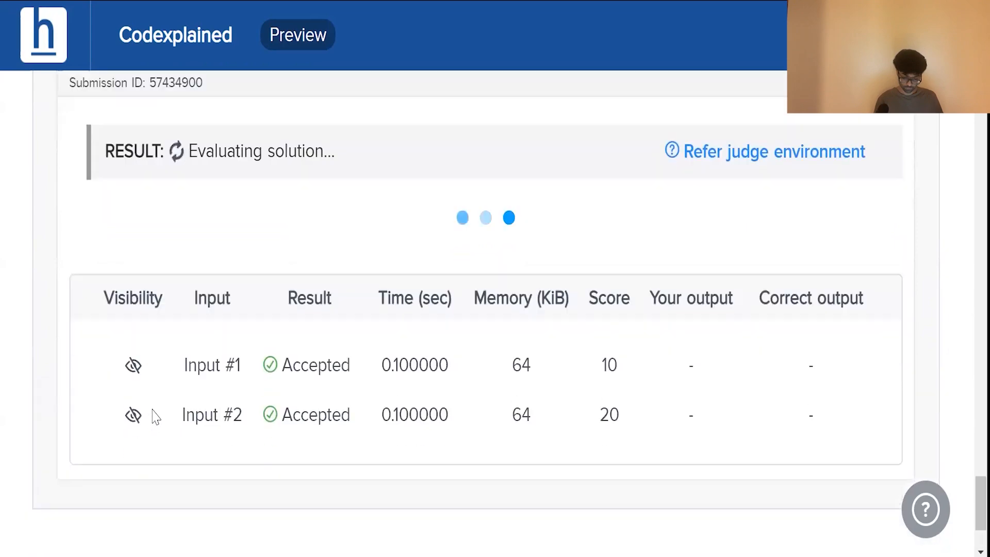
scroll(down, 3)
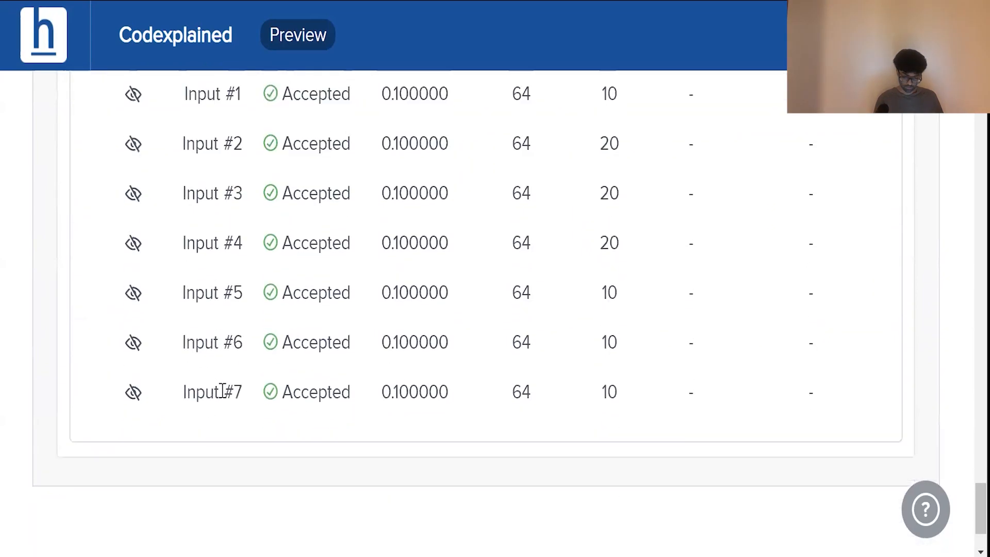